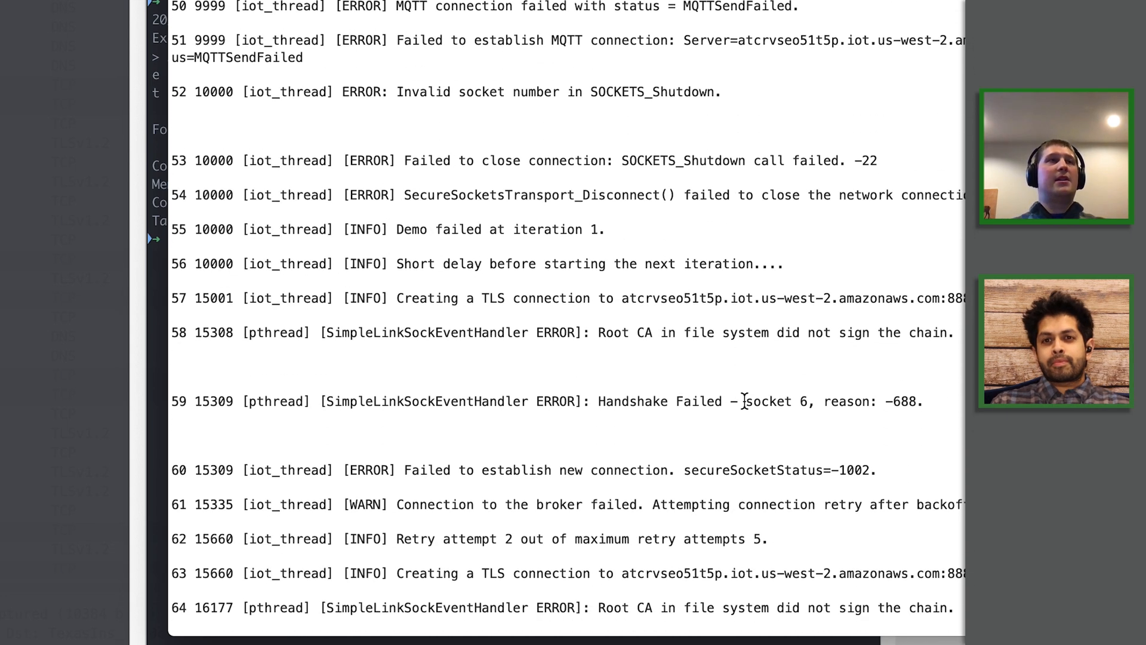
Step: Highlight the 'Root CA did not sign the chain' error and copy the AWS IoT endpoint address from the log
scroll(down, 3)
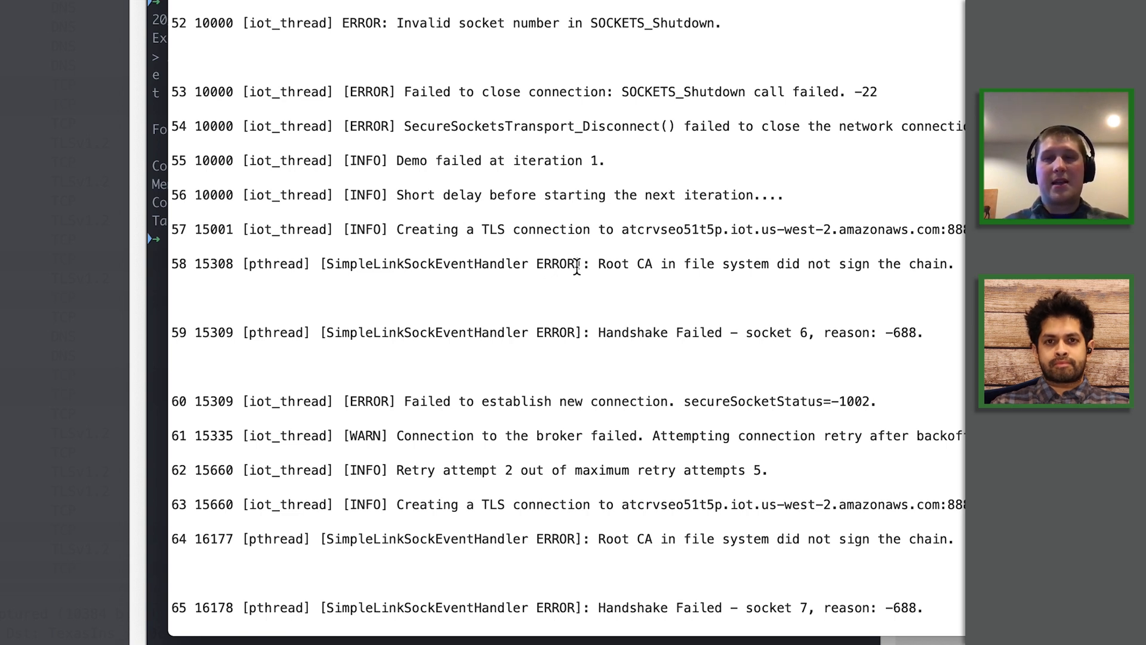
drag(592, 264, 899, 264)
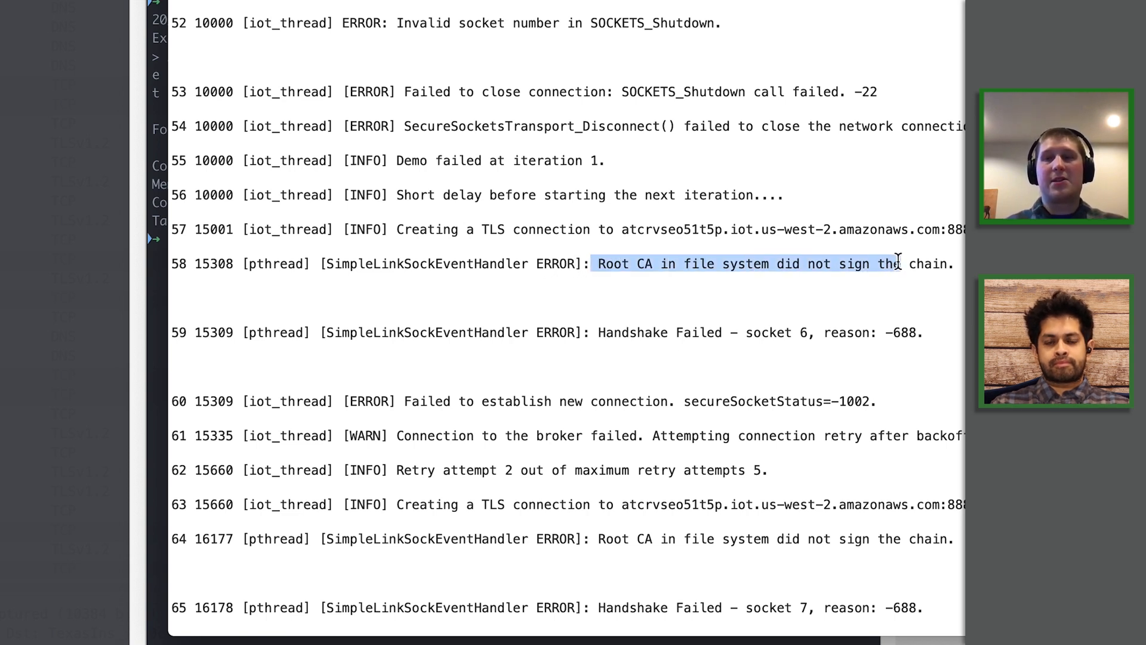
drag(899, 263, 954, 262)
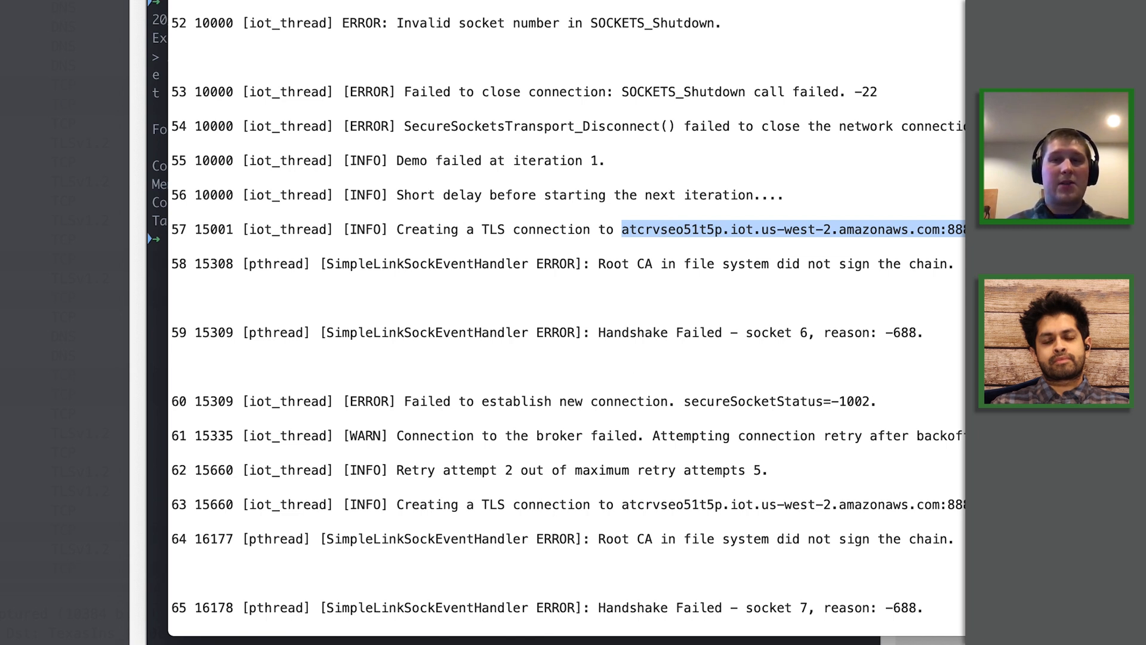
mouse_move(813, 260)
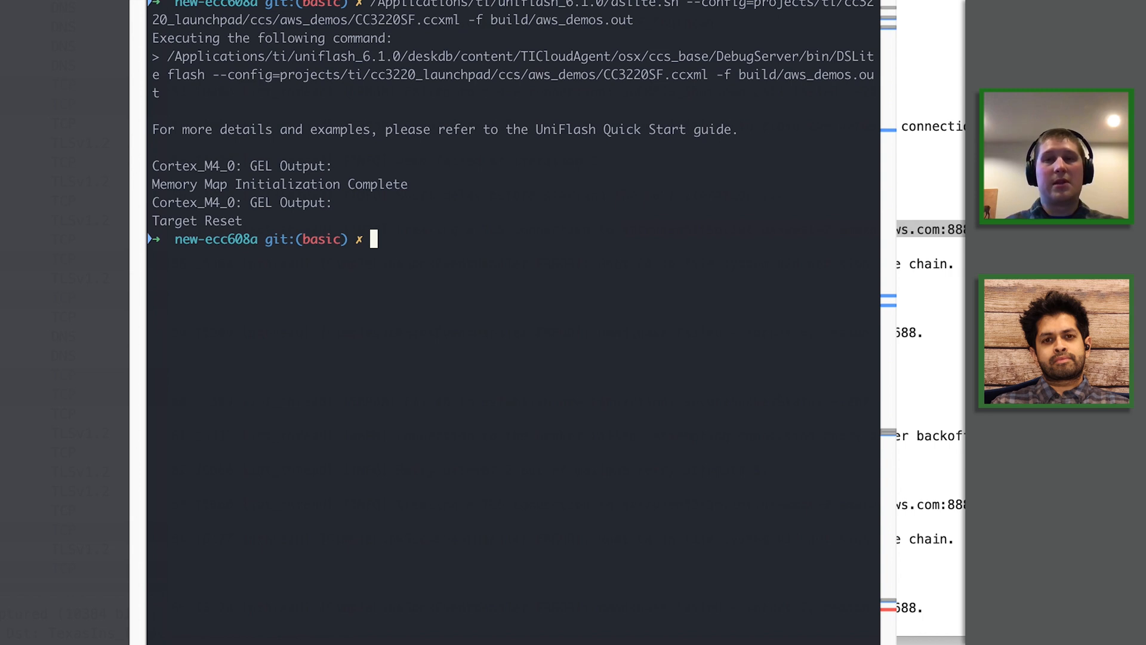
Step: Run openssl s_client -showcerts -connect atcrvseo51t5p.iot.us-west-2.amazonaws.com:8883, which fails on host lookup due to a trailing dot
text(openssl_)
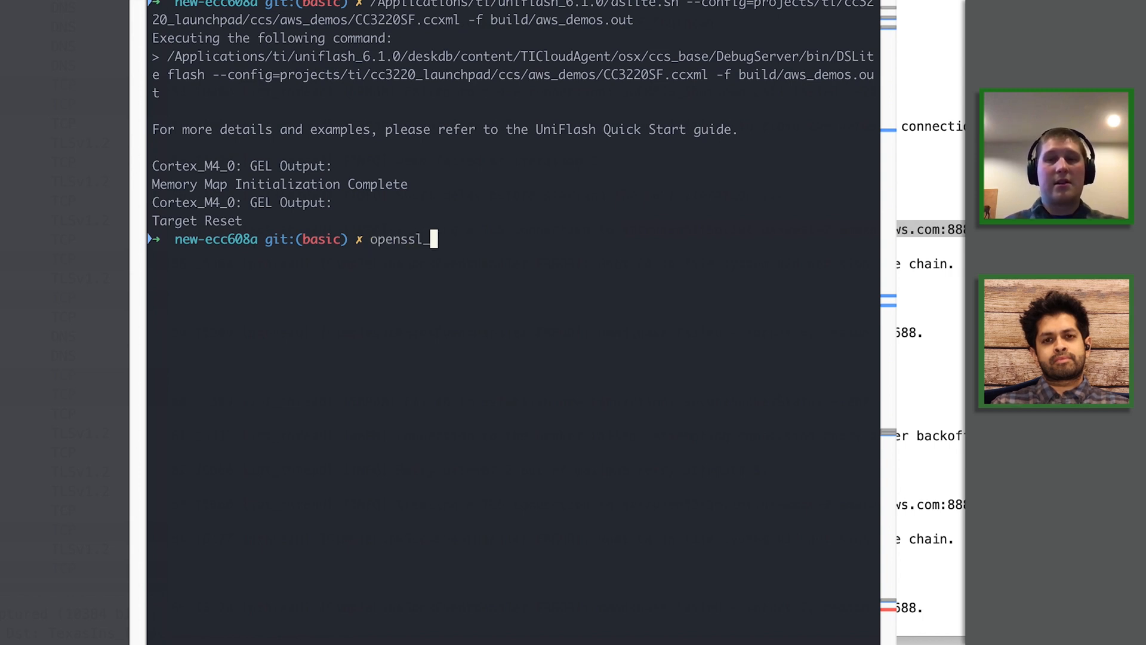
text(s_cl)
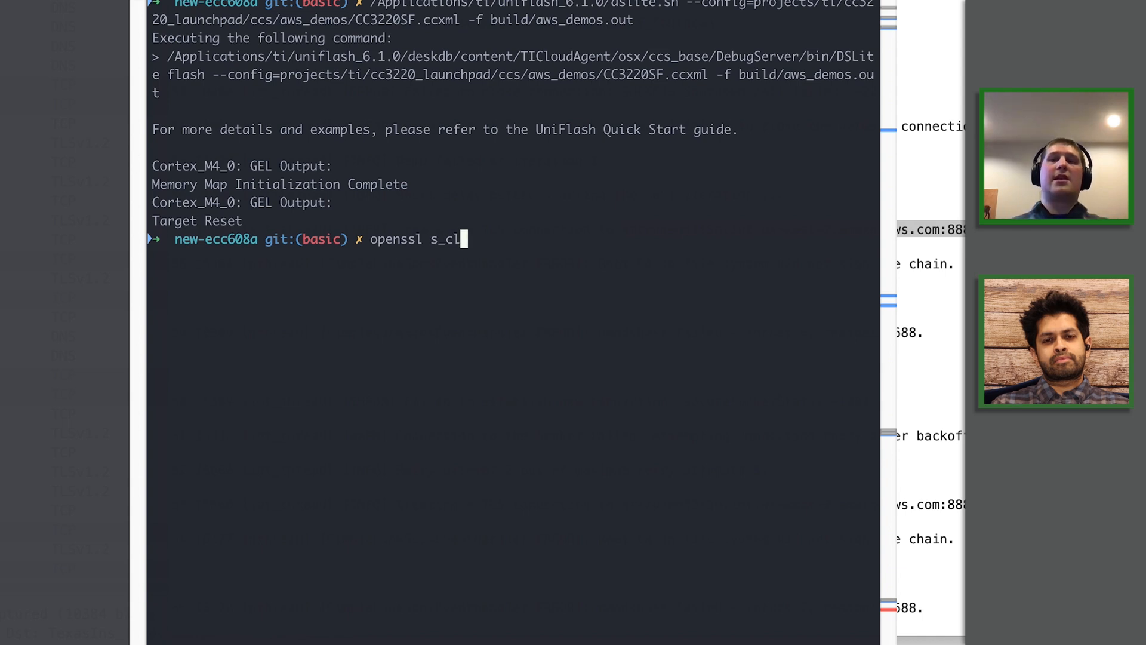
text(ent)
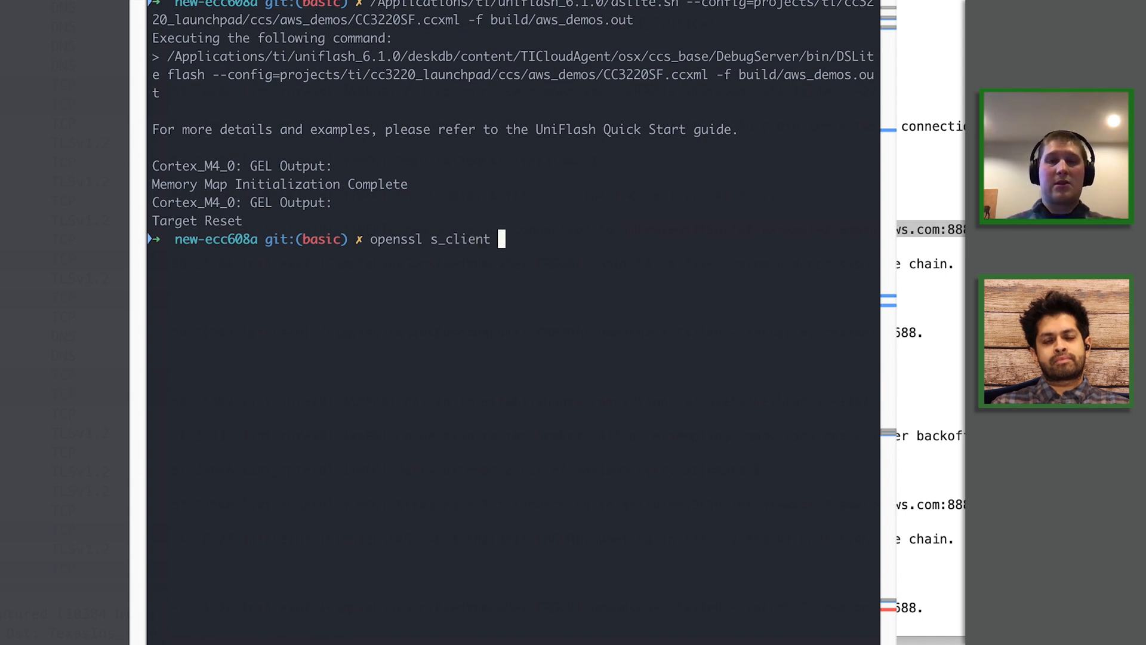
text(-show)
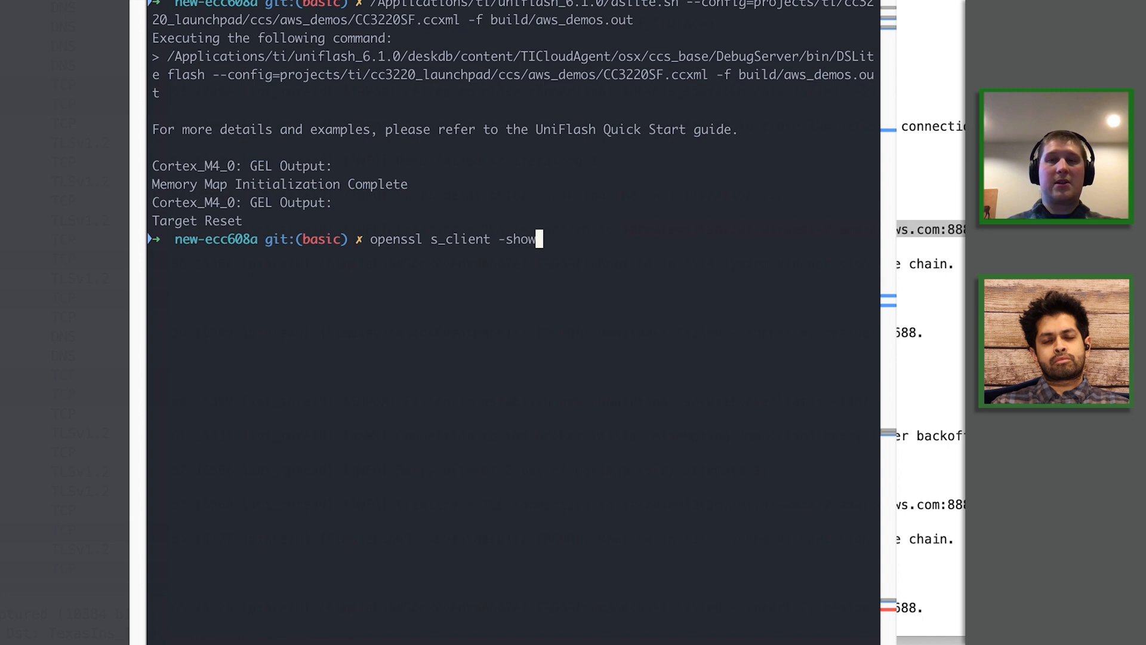
text(erts)
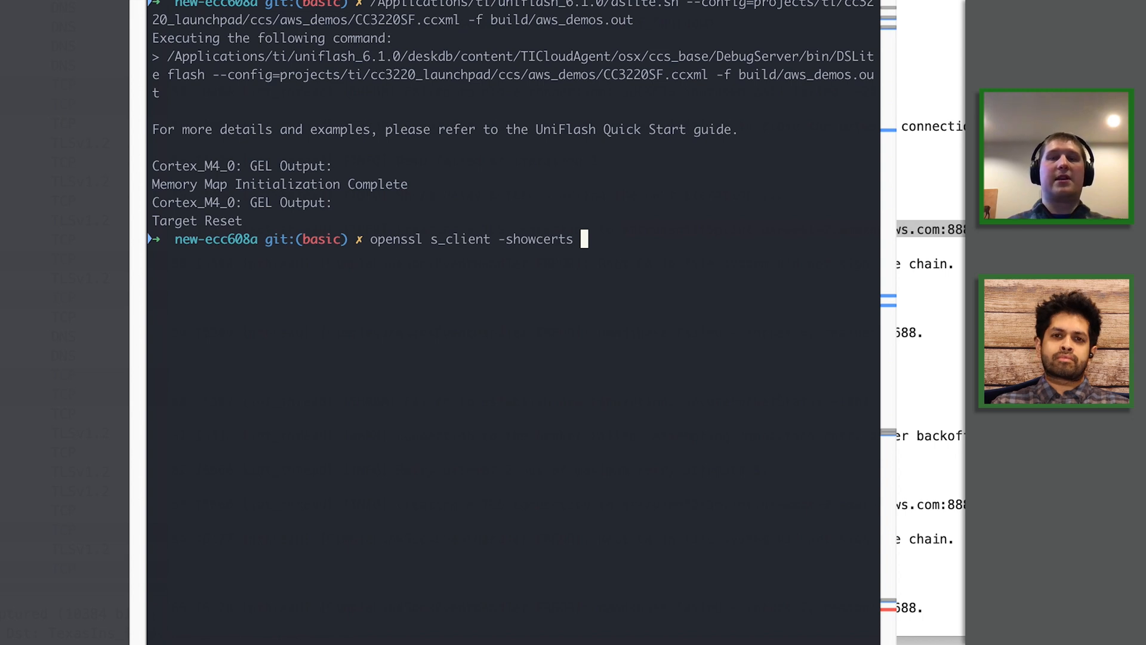
text(-connect)
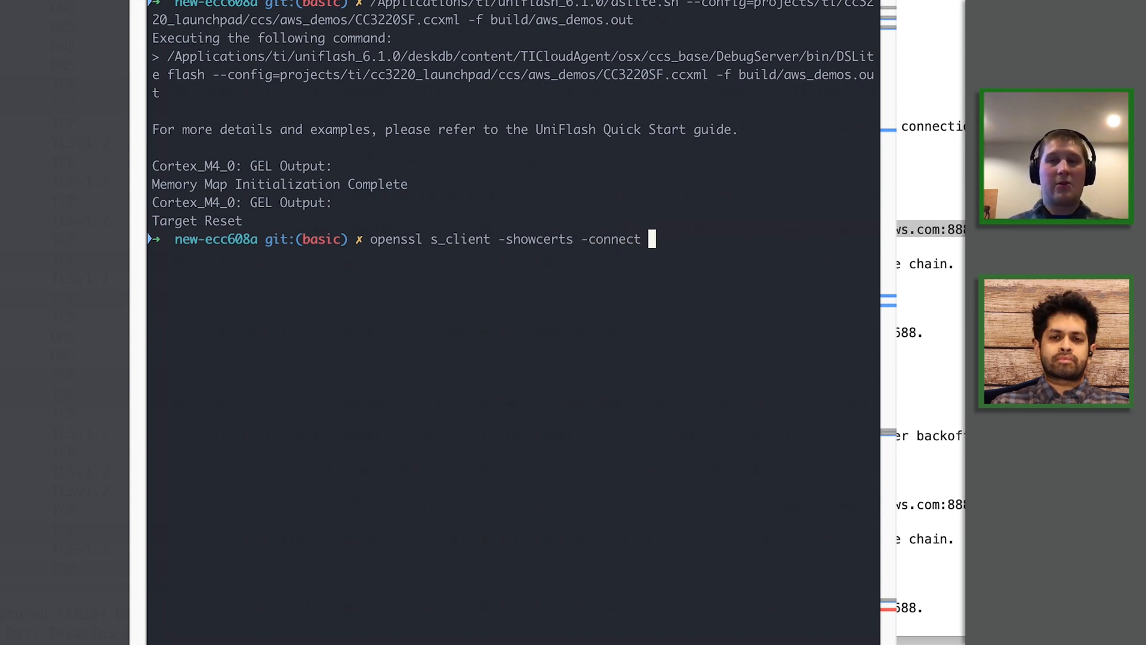
text(atcrvseo51t5p.iot.us-west-2.amazonaws.com:8883.)
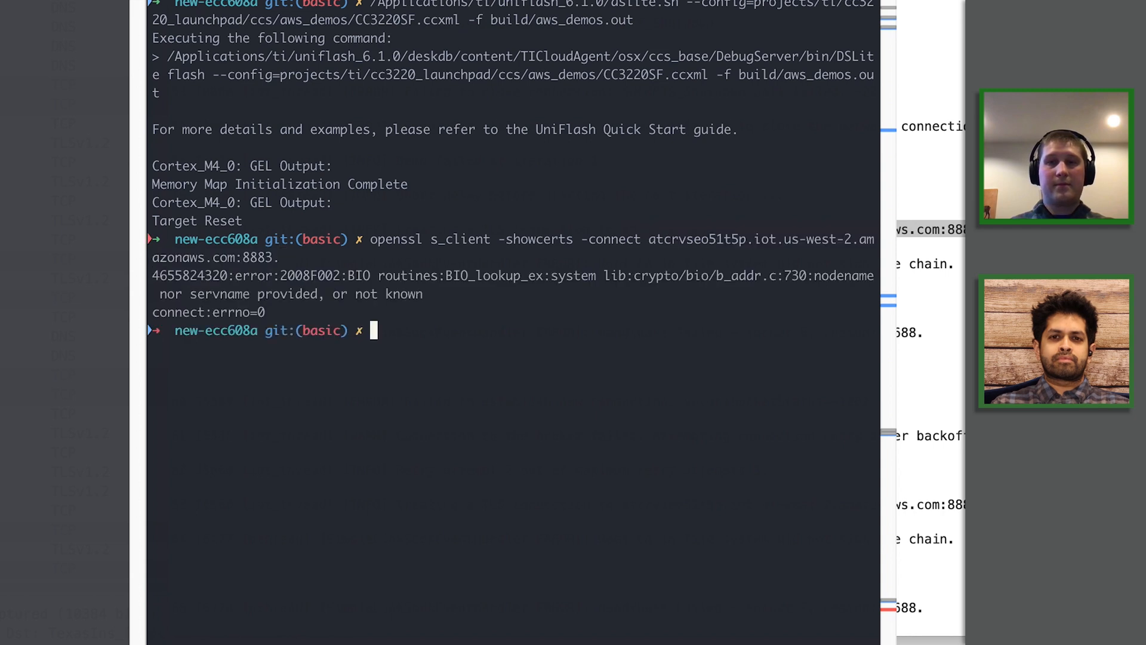
text(openssl s_client -showcerts -connect atcrvseo51t5p.iot.us-west-2.amazonaws.com:8883.)
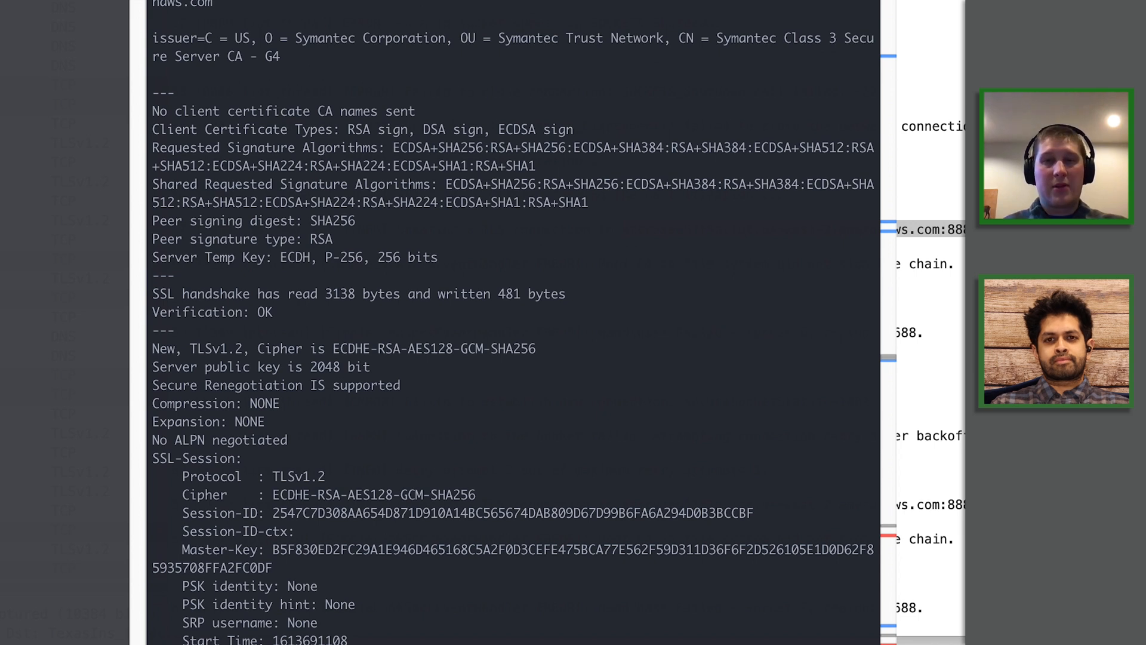
mouse_move(522, 412)
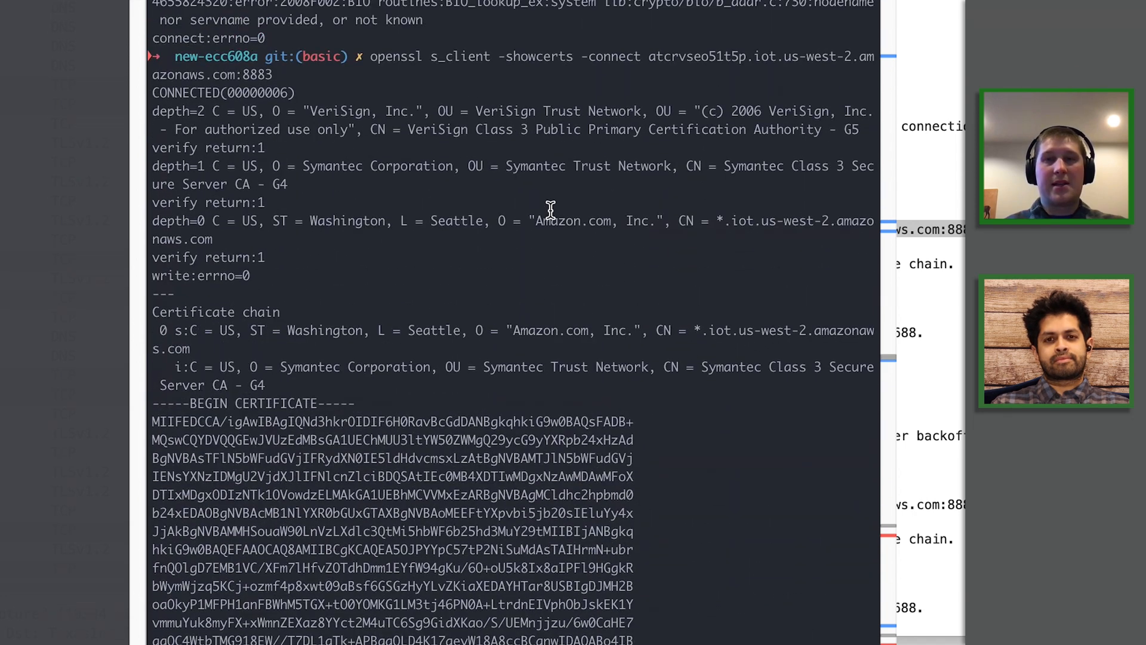
Step: Review the successful handshake output and highlight the VeriSign Class 3 root CA in the certificate chain
scroll(down, 3)
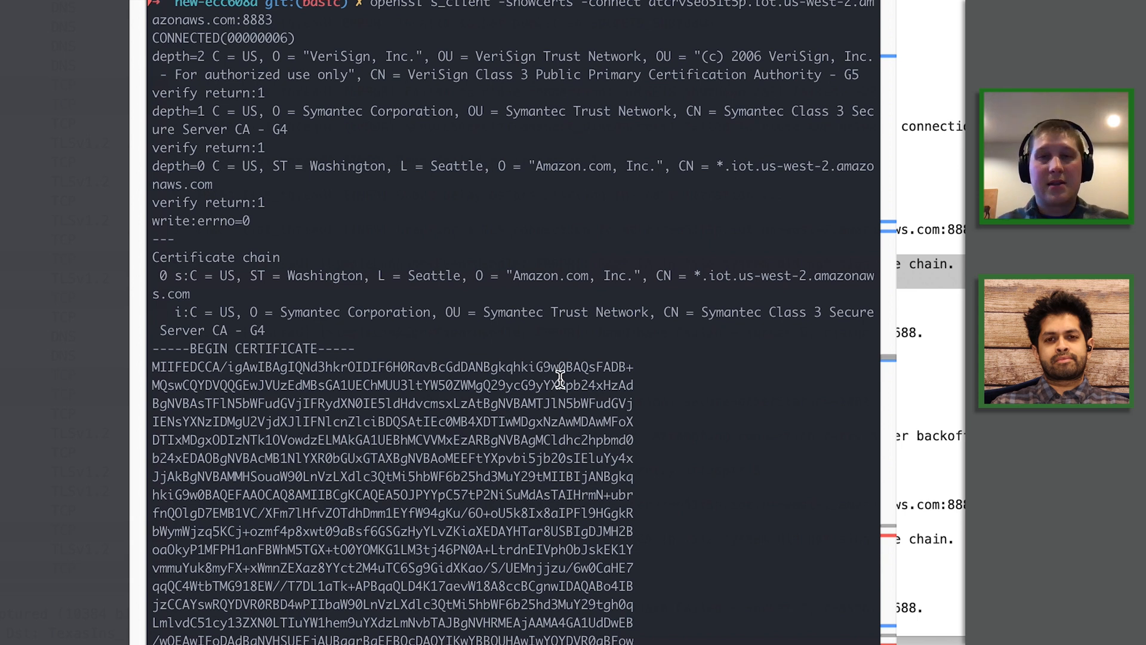
mouse_move(442, 125)
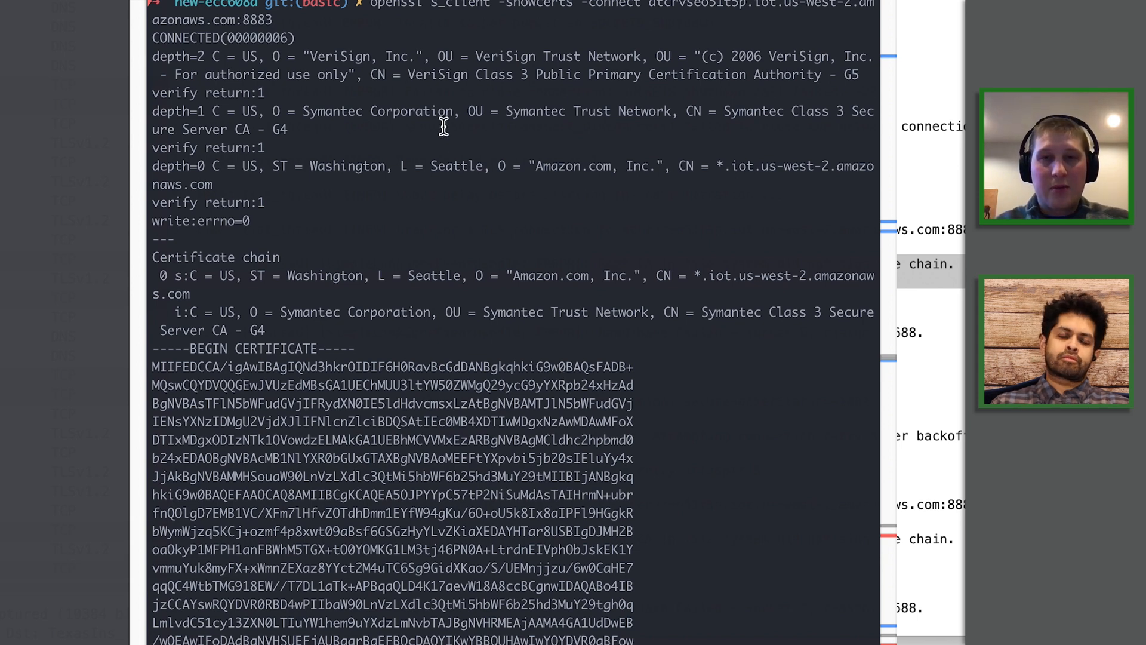
mouse_move(313, 56)
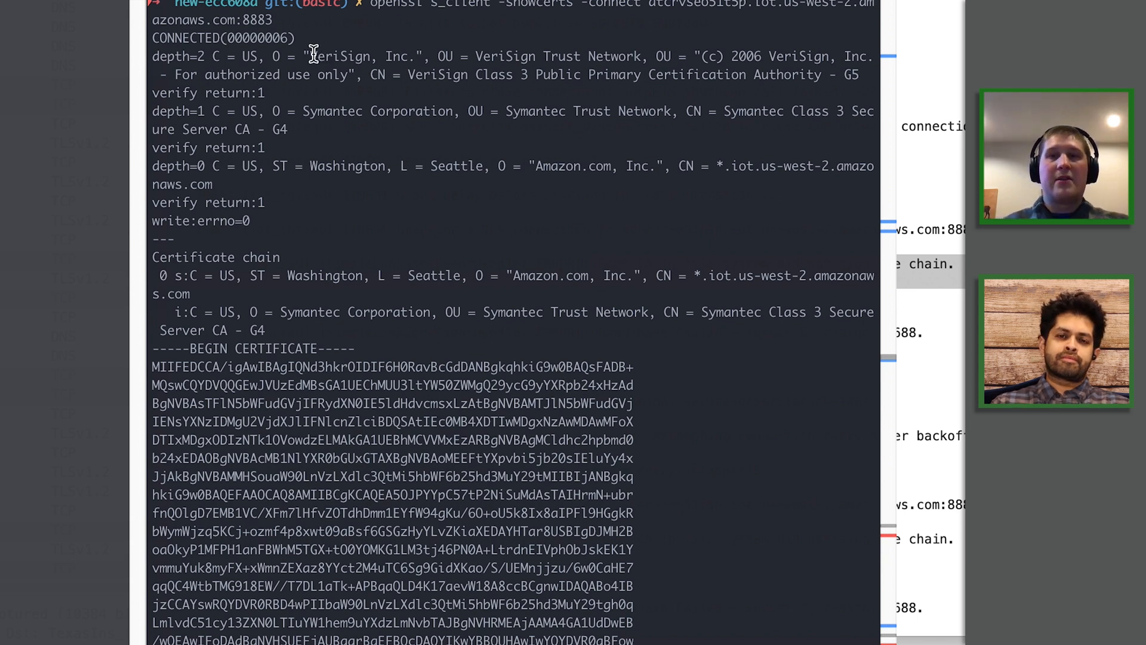
drag(310, 56, 415, 56)
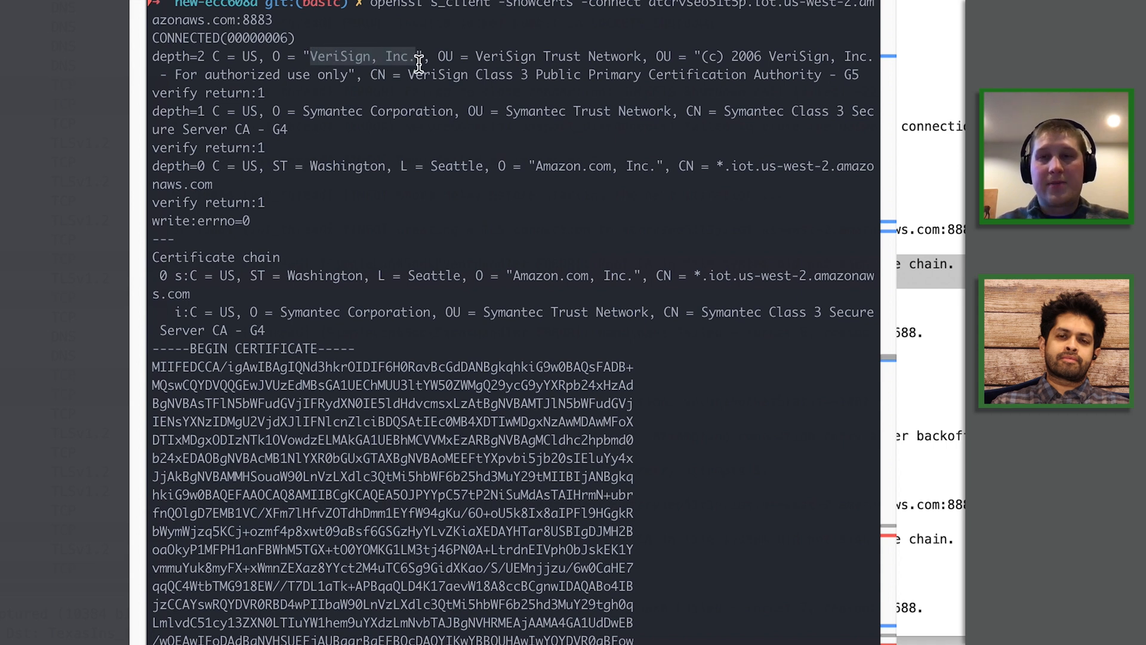
mouse_move(500, 110)
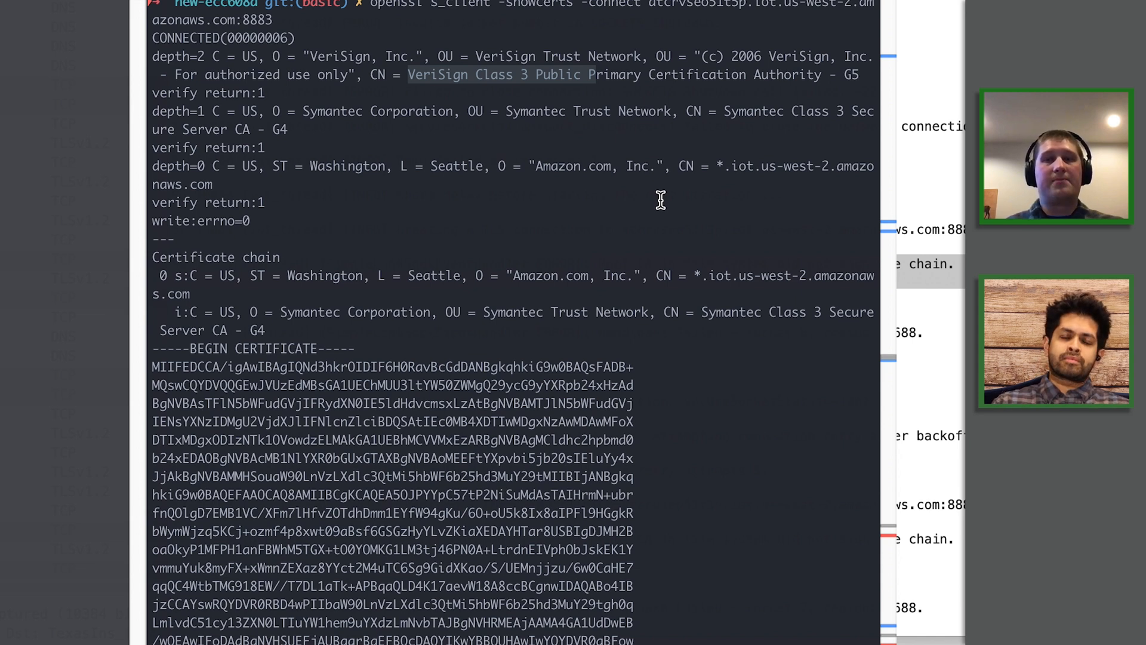
scroll(down, 3)
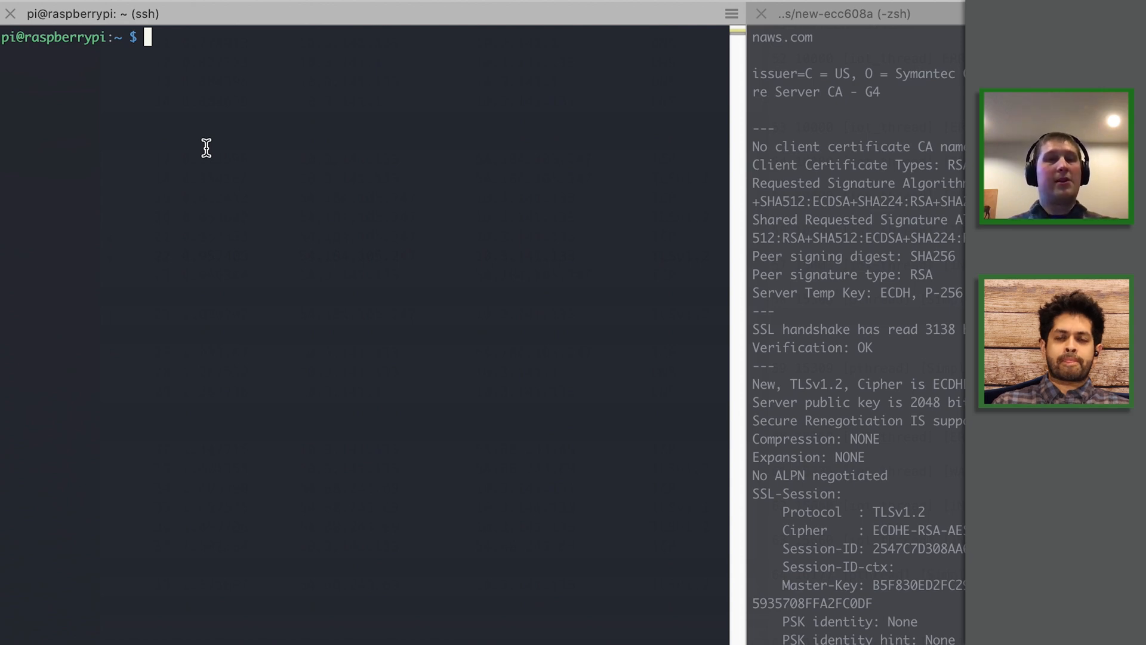
Step: Start a 'sudo tcpdump -i wlan0' command on the Pi's wireless interface
text(su)
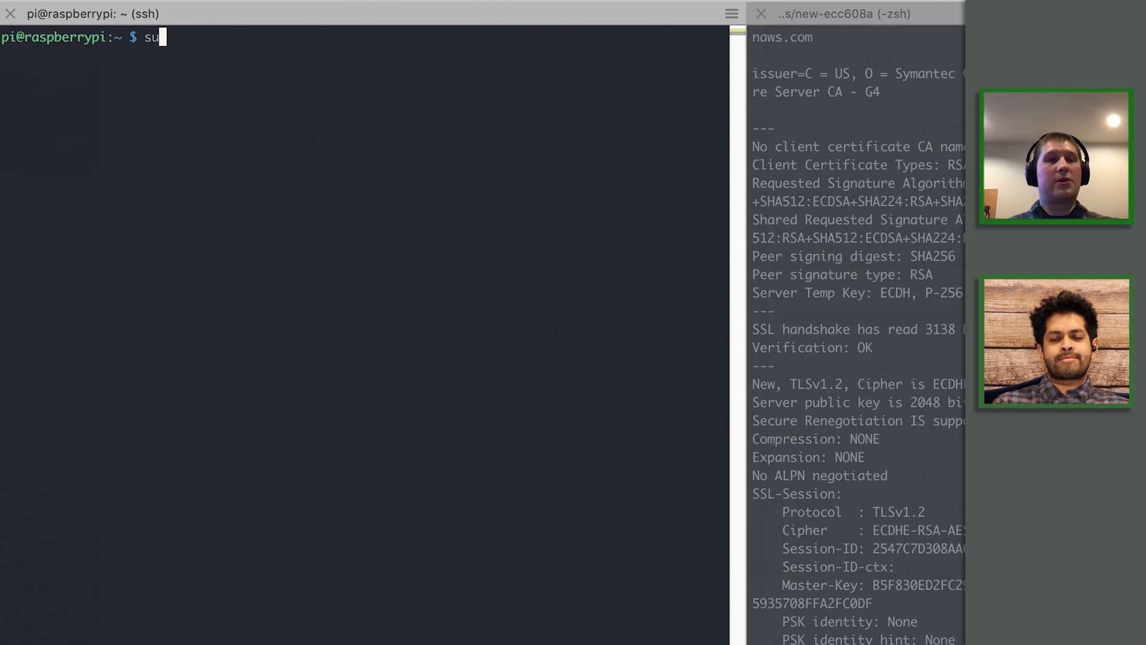
text(do)
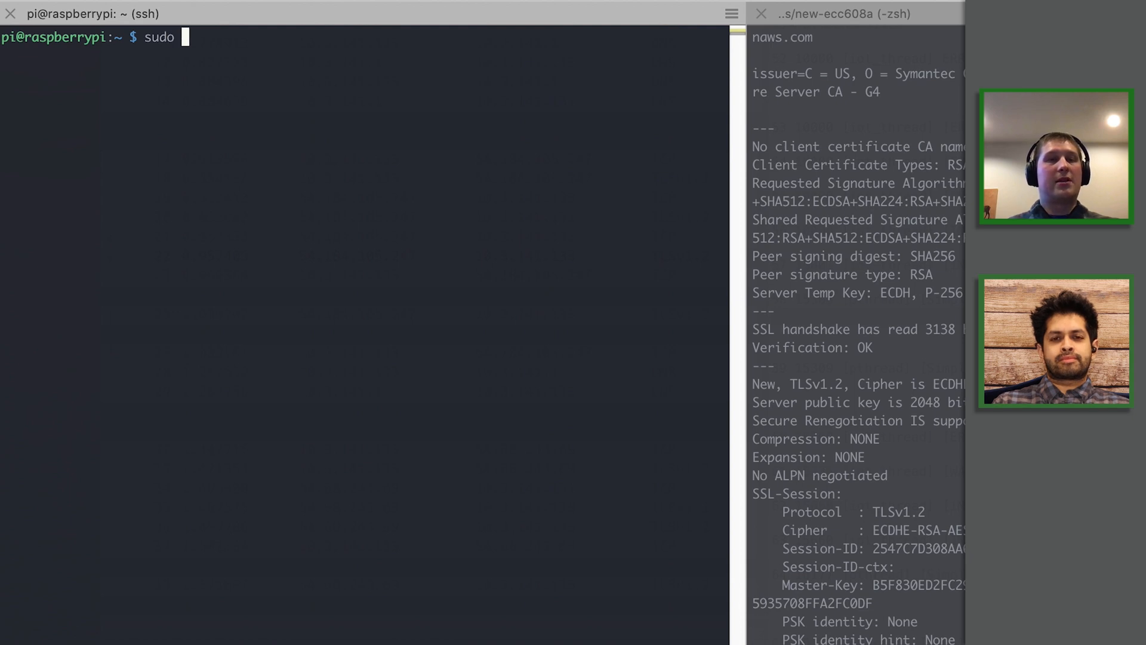
text(tcpdump)
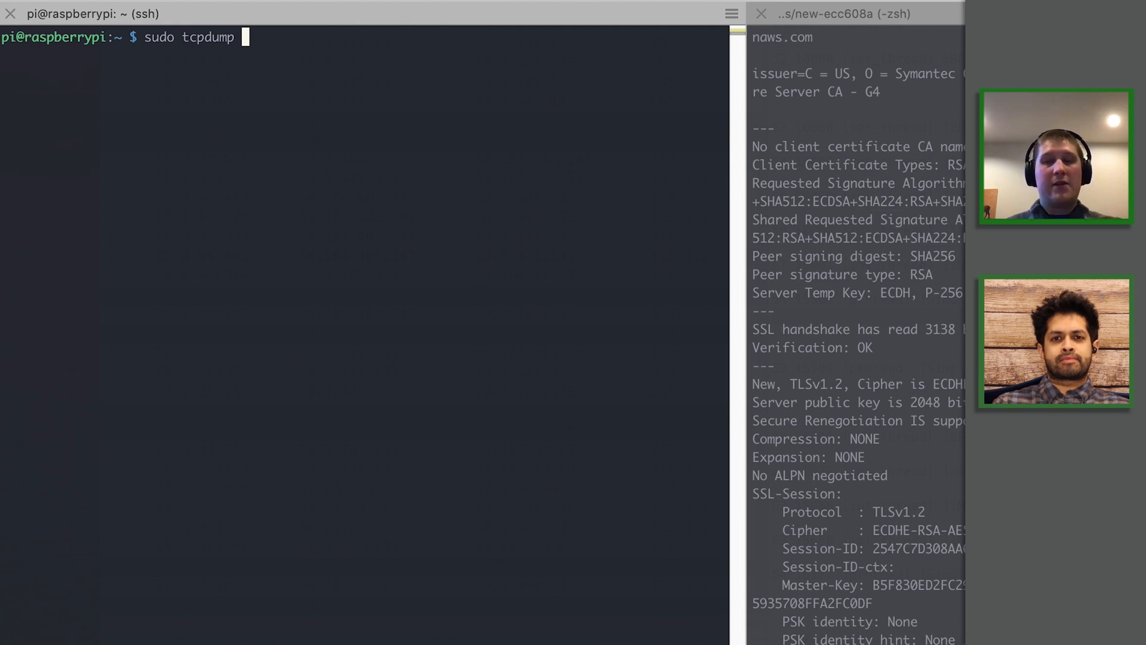
text(-)
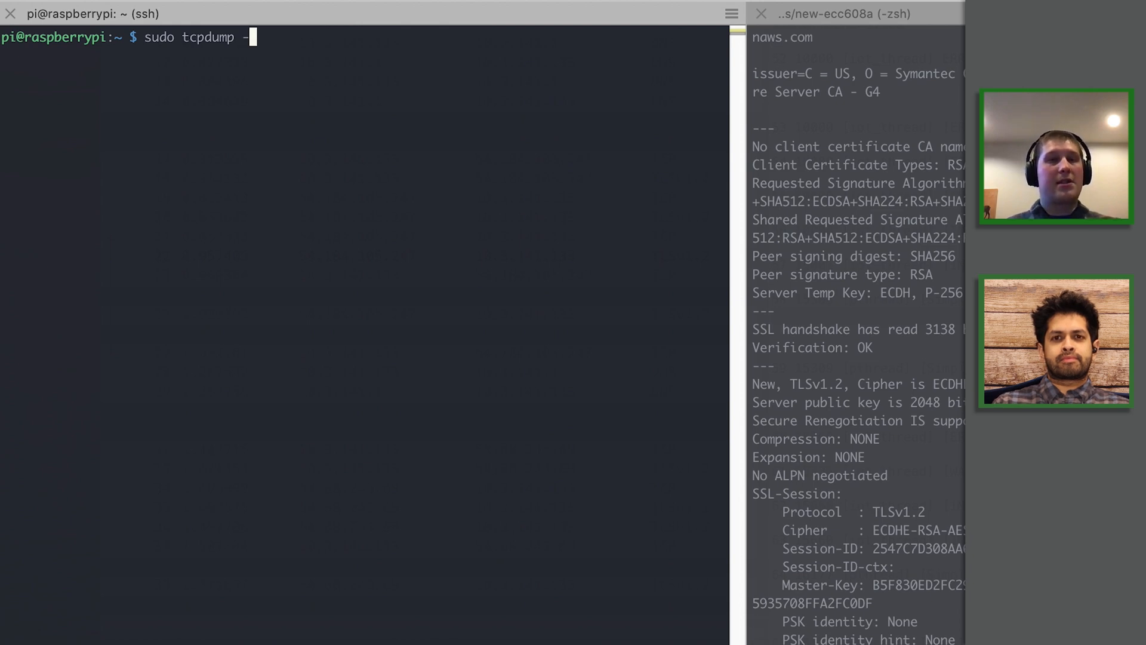
text(i)
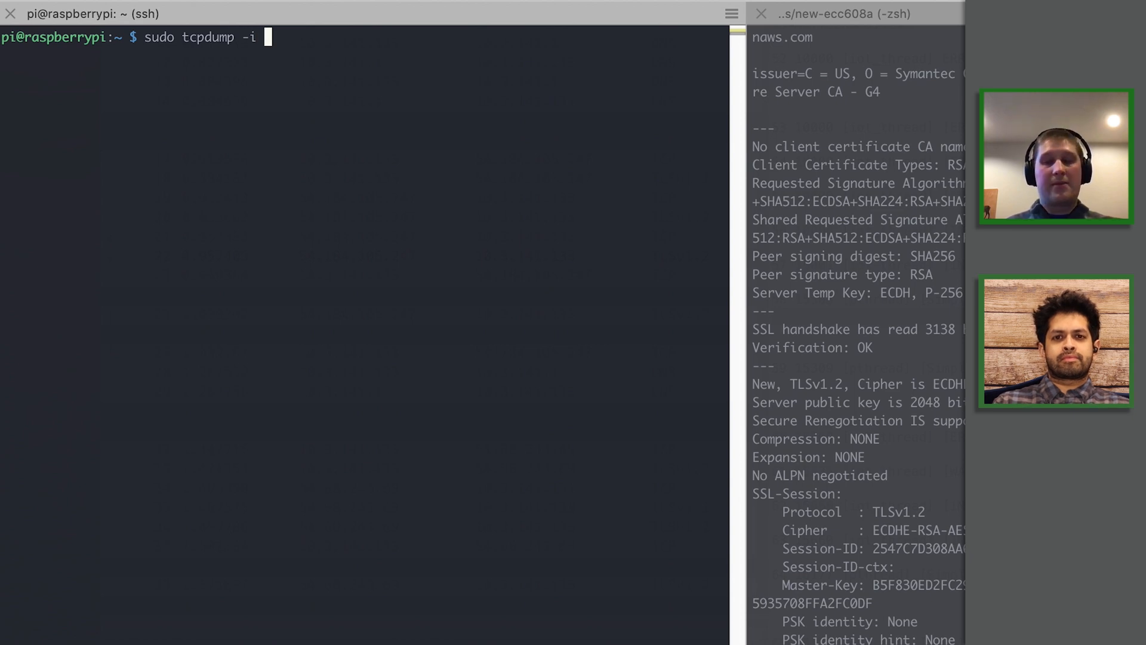
text(w)
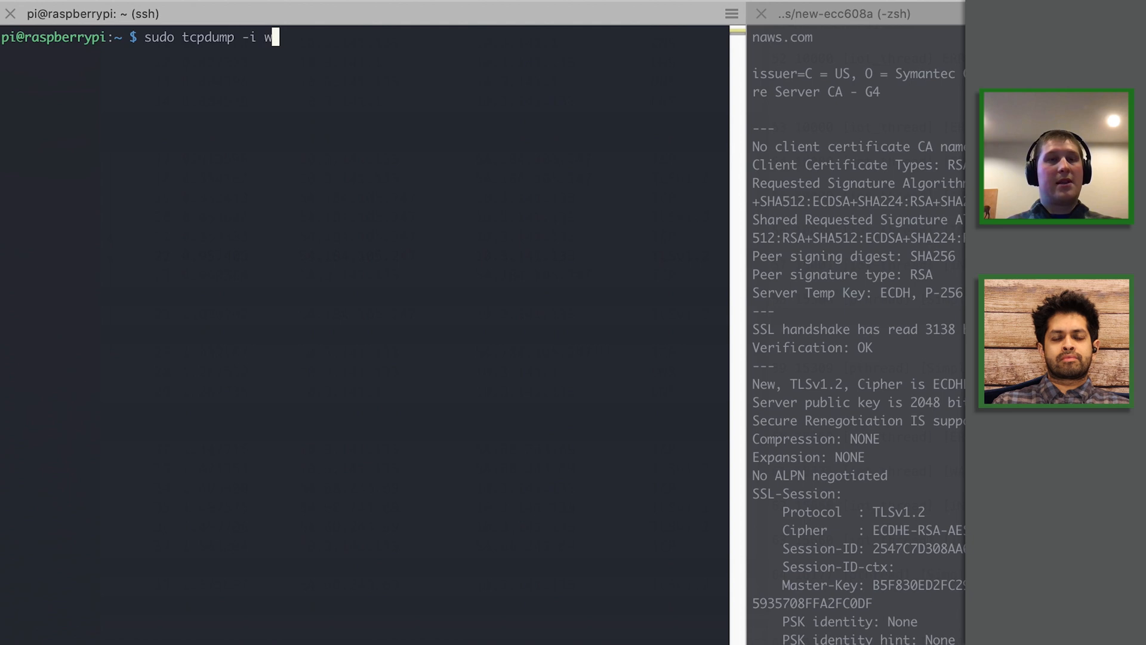
text(l)
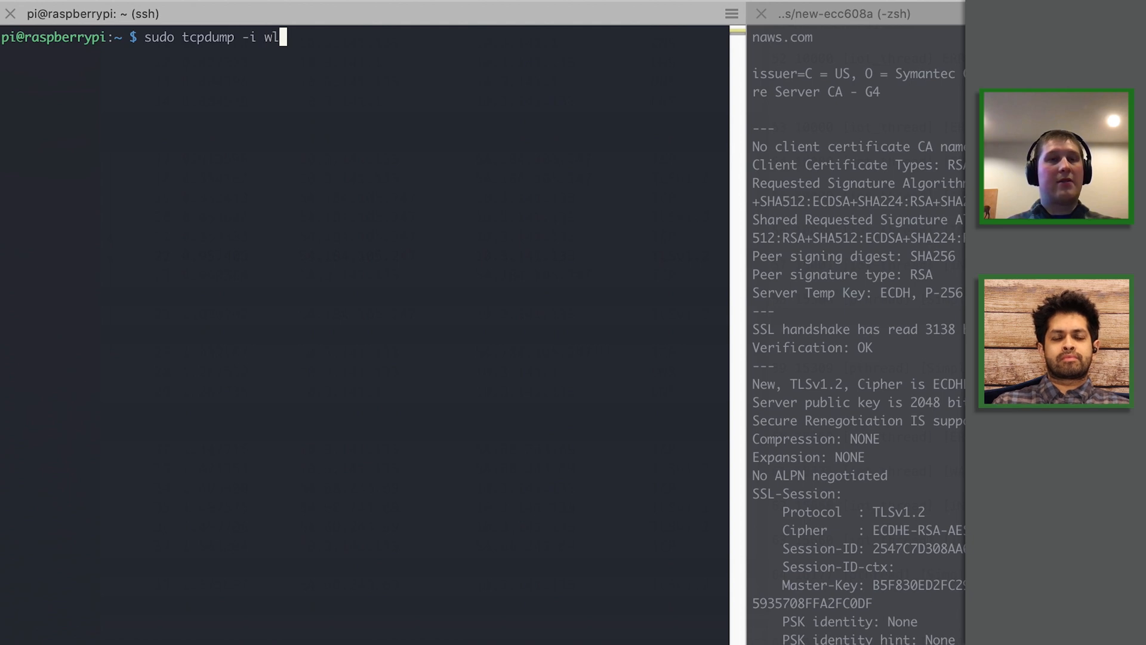
text(a)
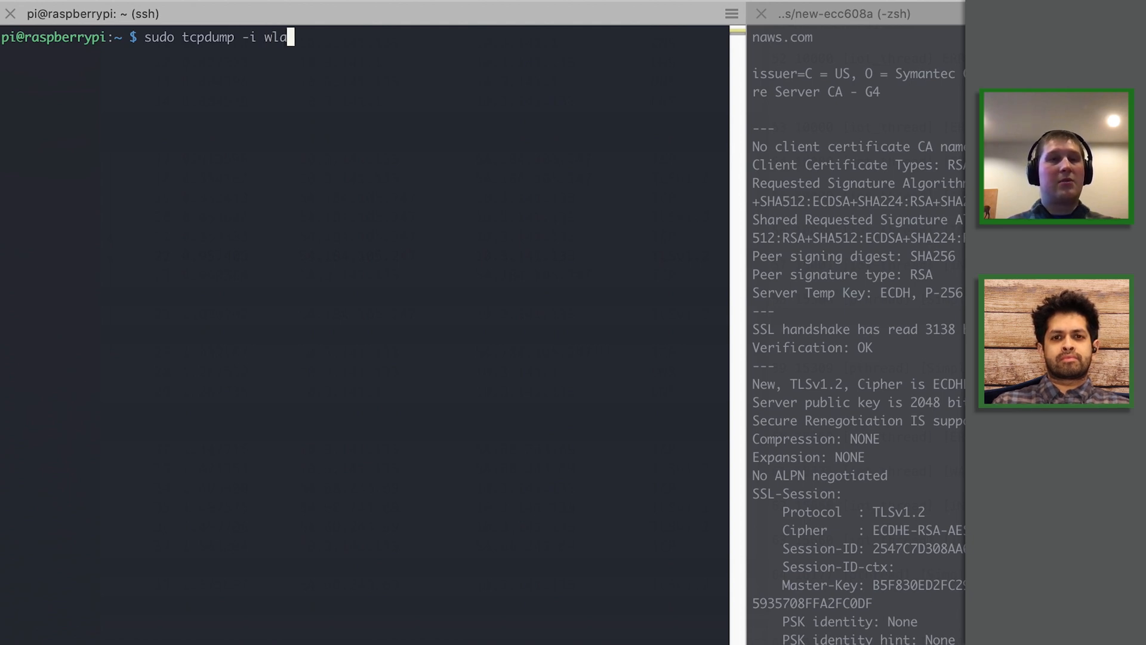
text(n0)
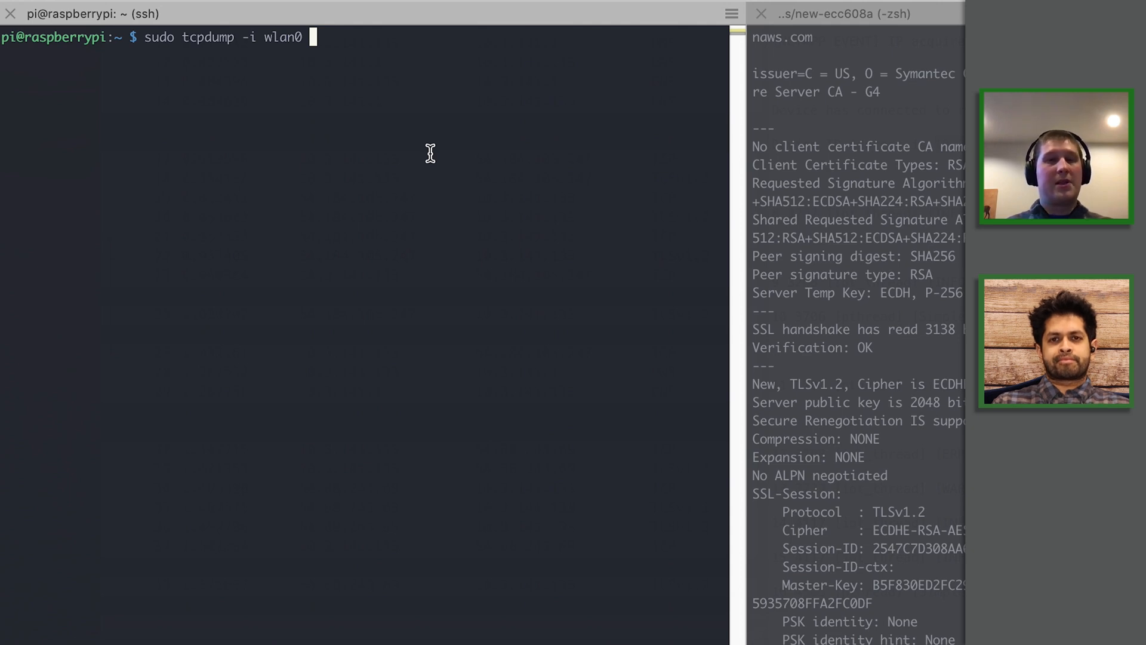
Step: Filter for 'src 10.3.141.133 or dst 10.3.141.133' and write the capture to ti-dump.pcap
text(src)
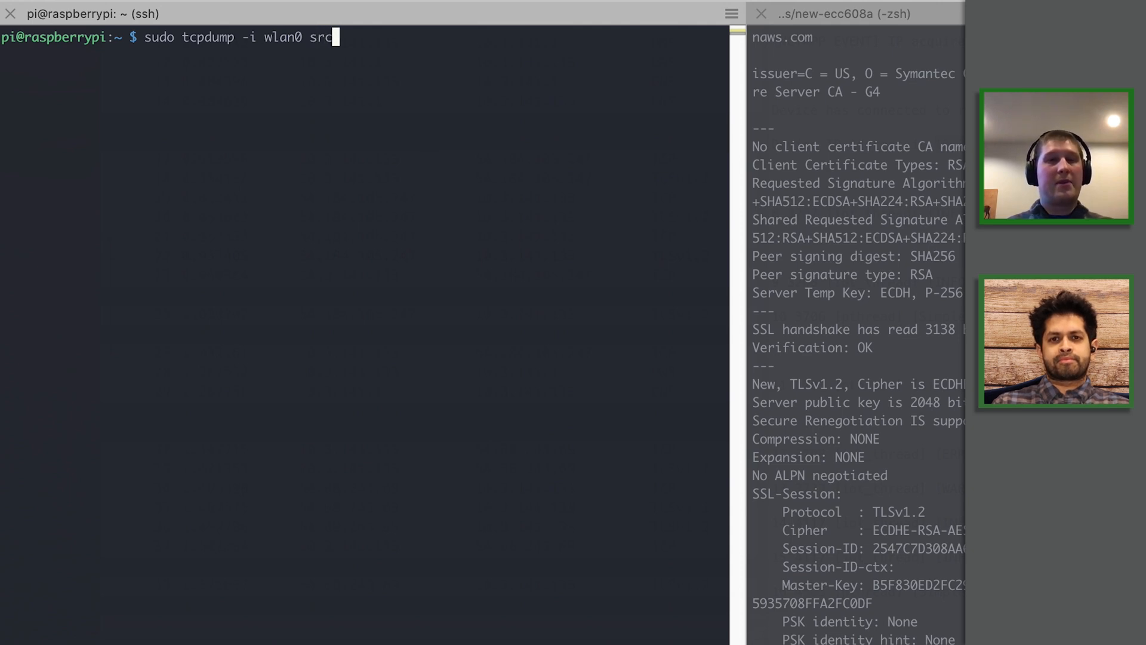
text(10.3.141.133 or dst)
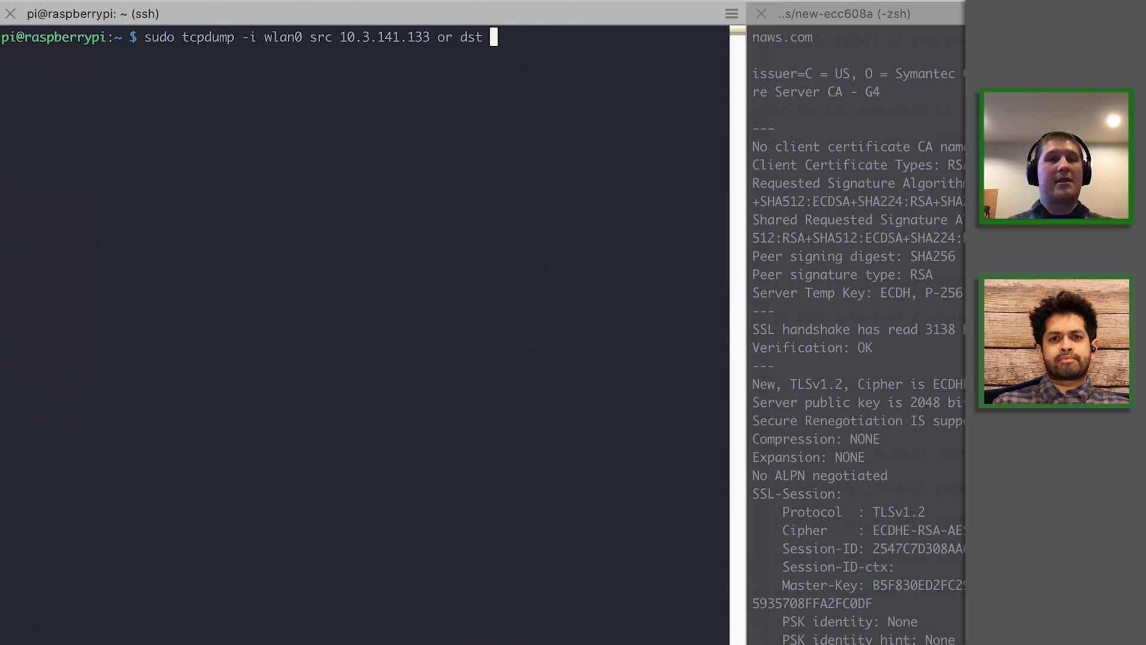
text(10.3.141.133)
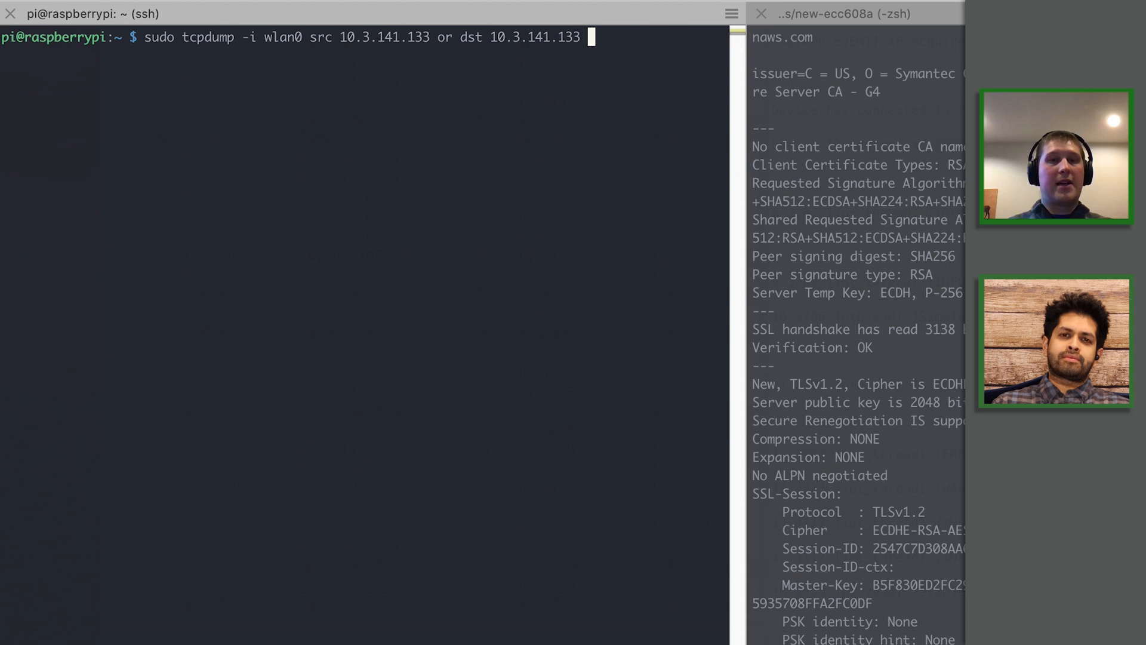
text(-w)
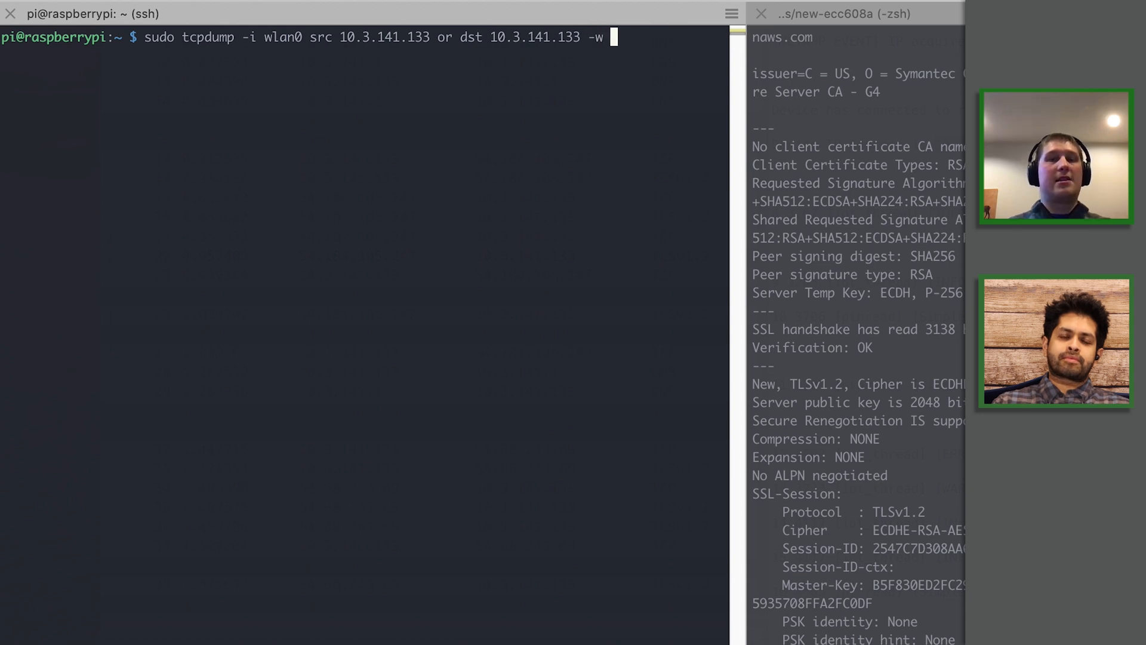
text(ti-)
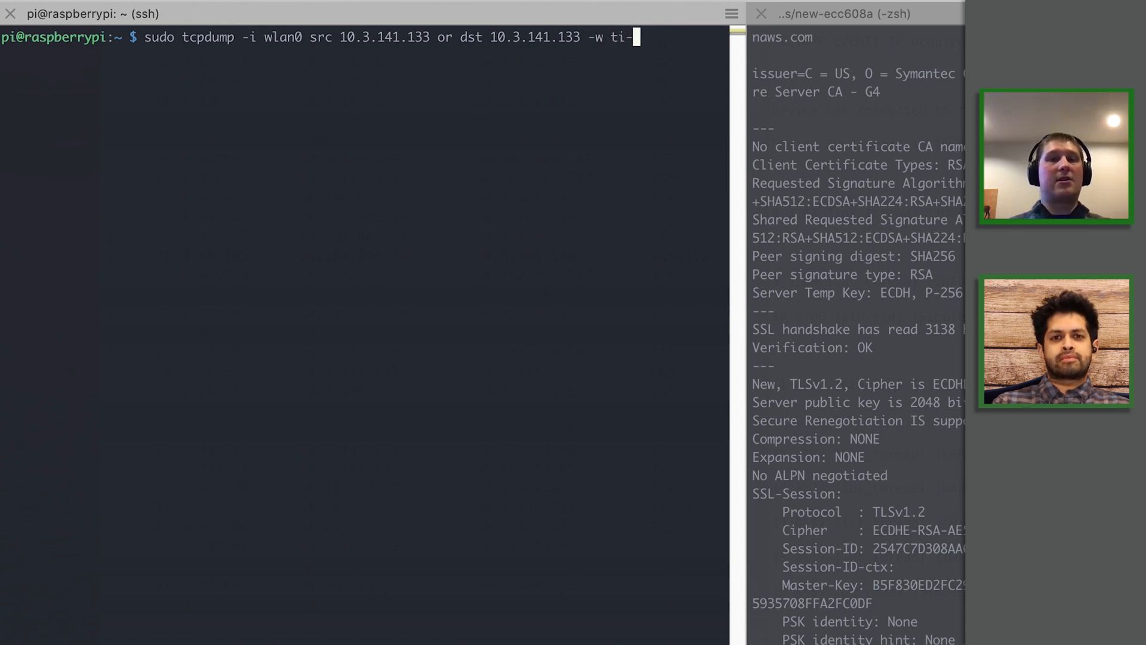
text(dump)
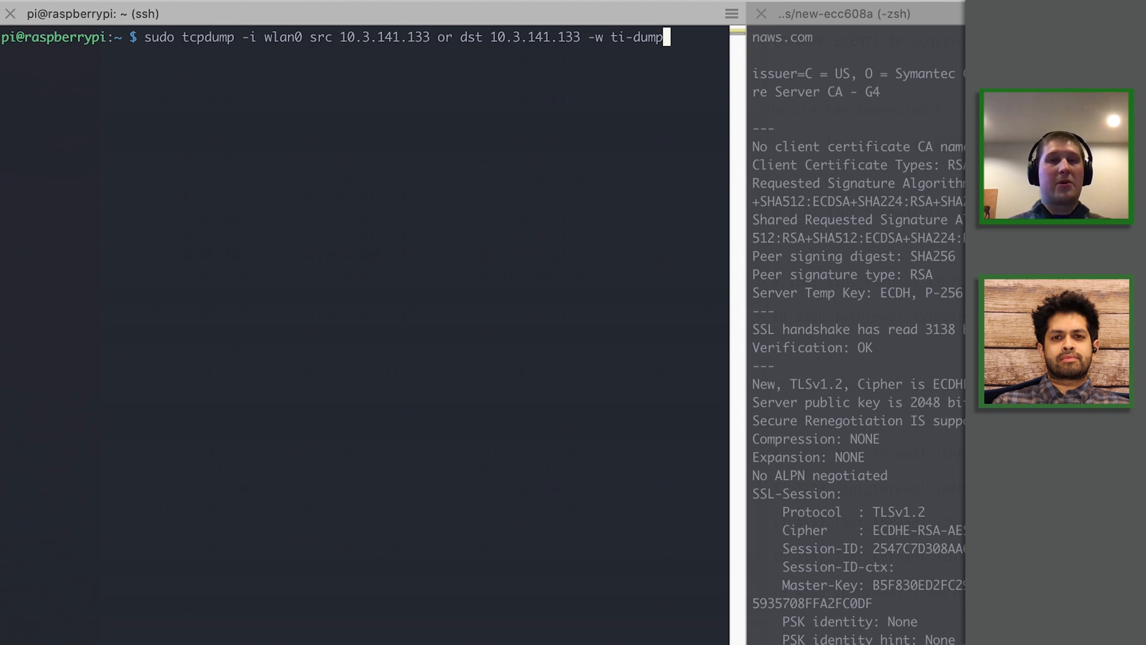
text(.)
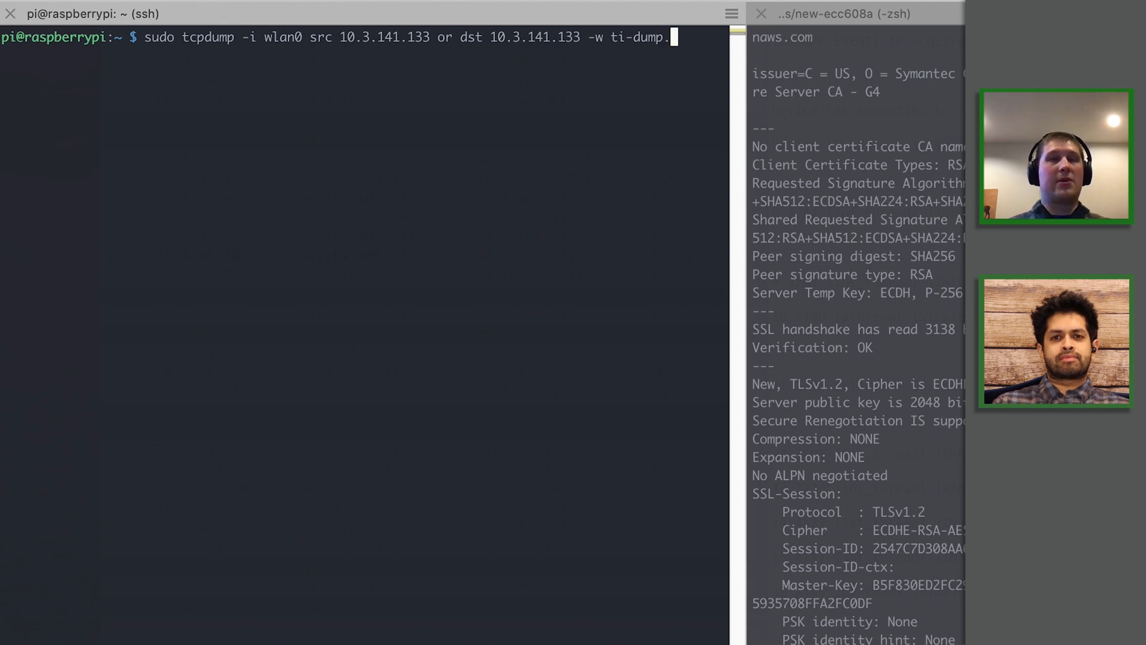
text(pcap)
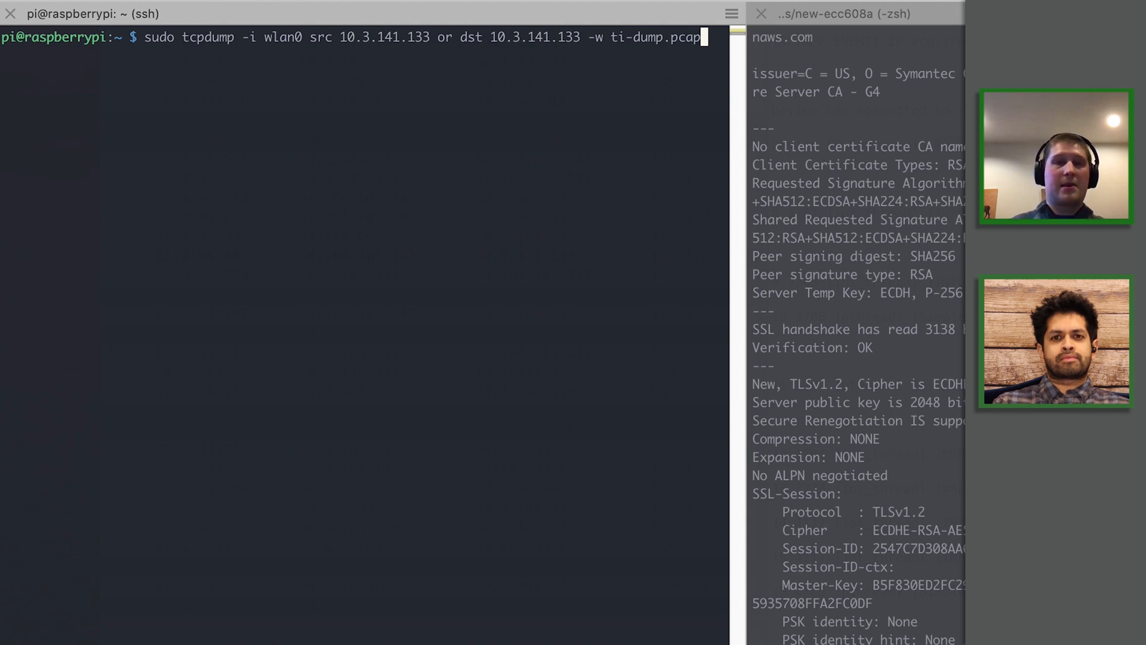
Step: Start the tcpdump capture and follow the board's failed TLS retries in the serial console
key(Return)
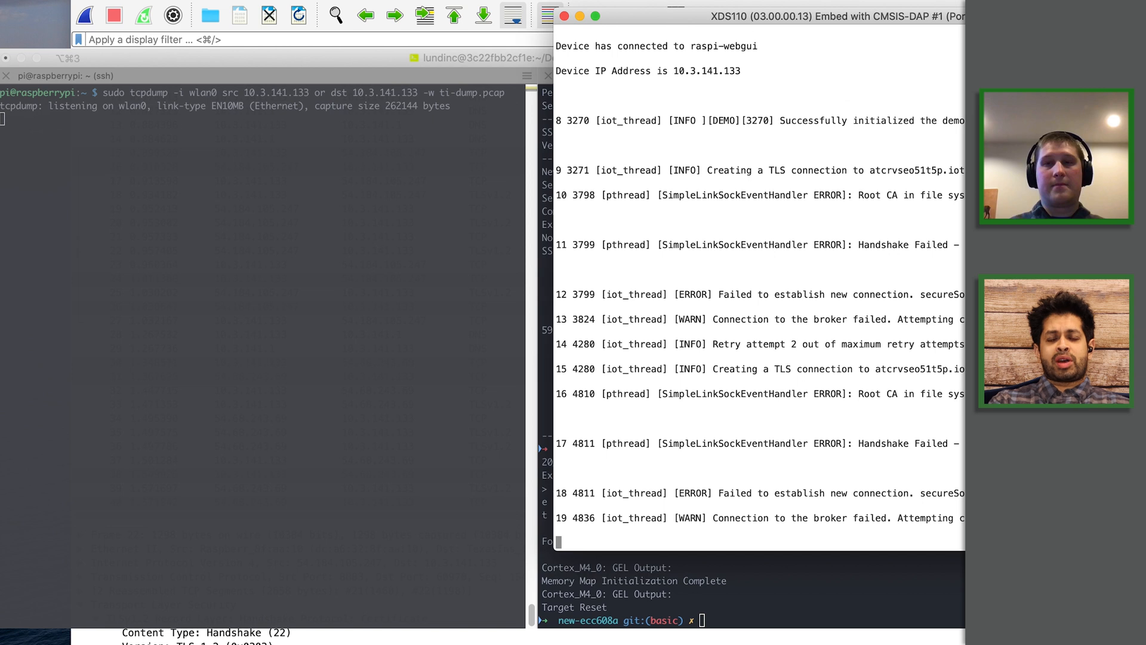
scroll(down, 3)
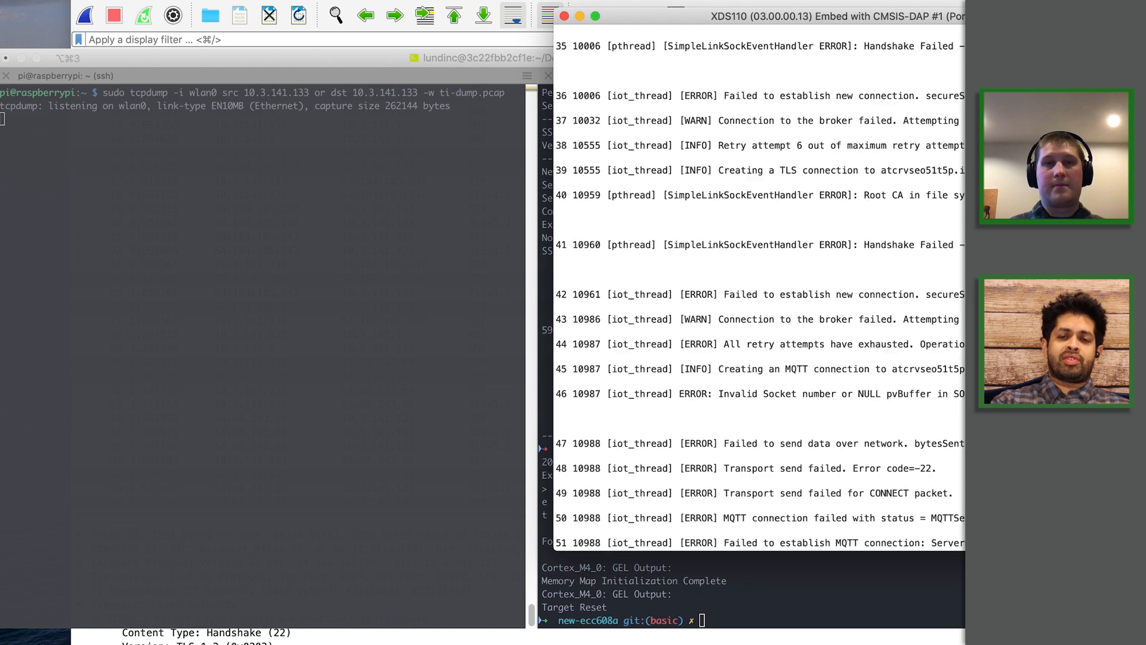
scroll(down, 3)
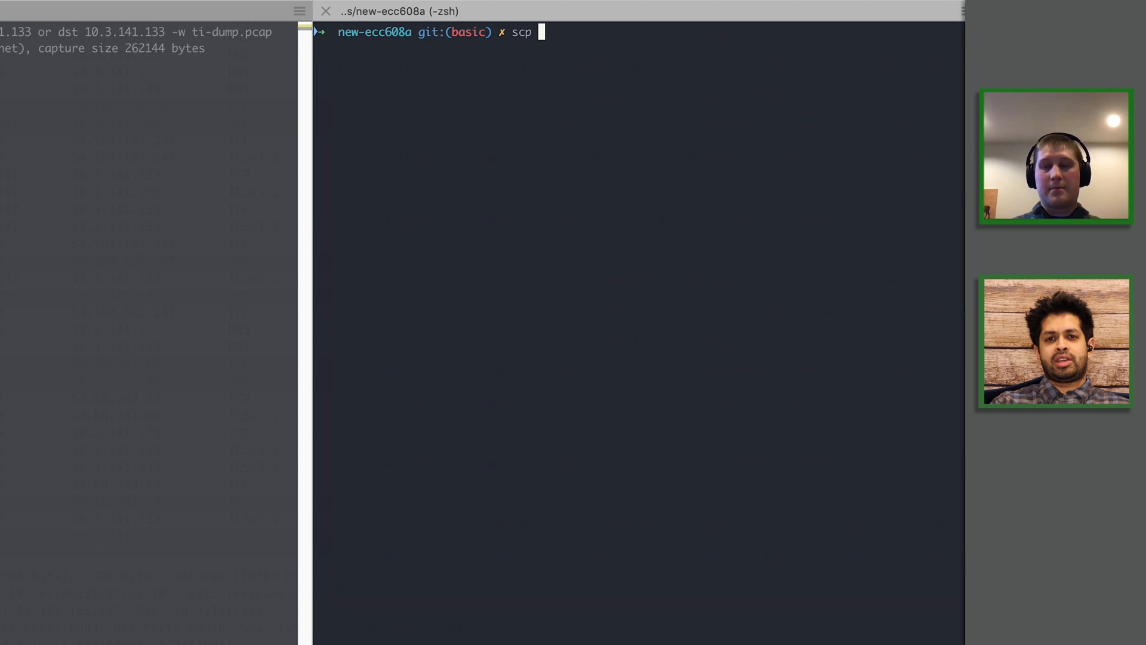
text(pi@raspberrypi.local:ti-dump.pcap .)
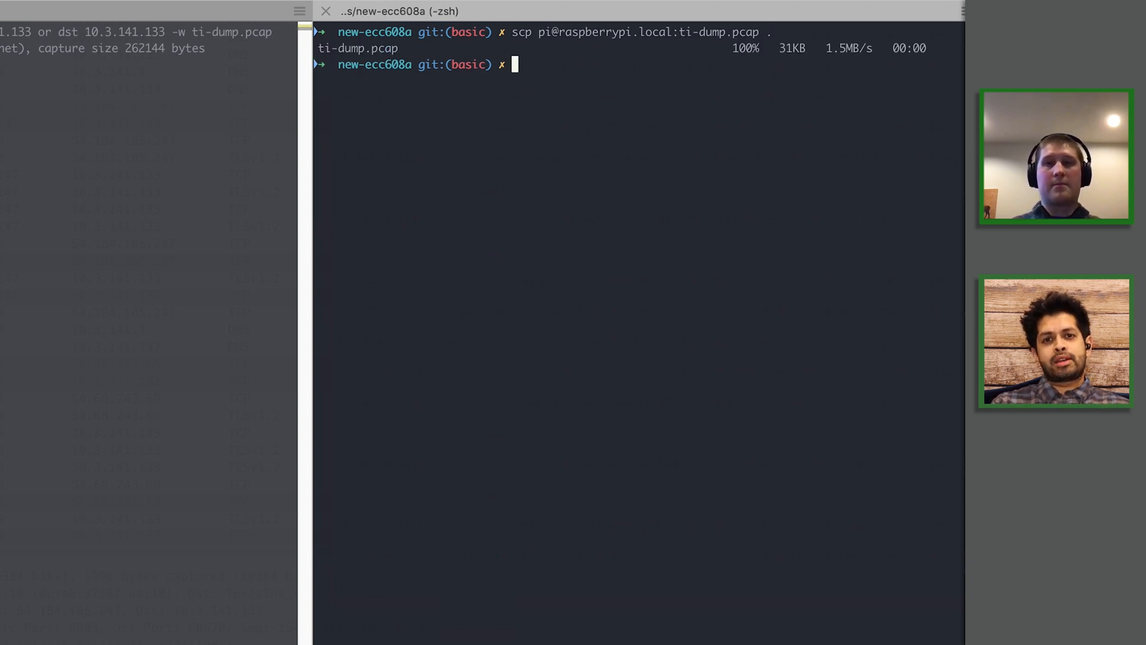
text(open ti)
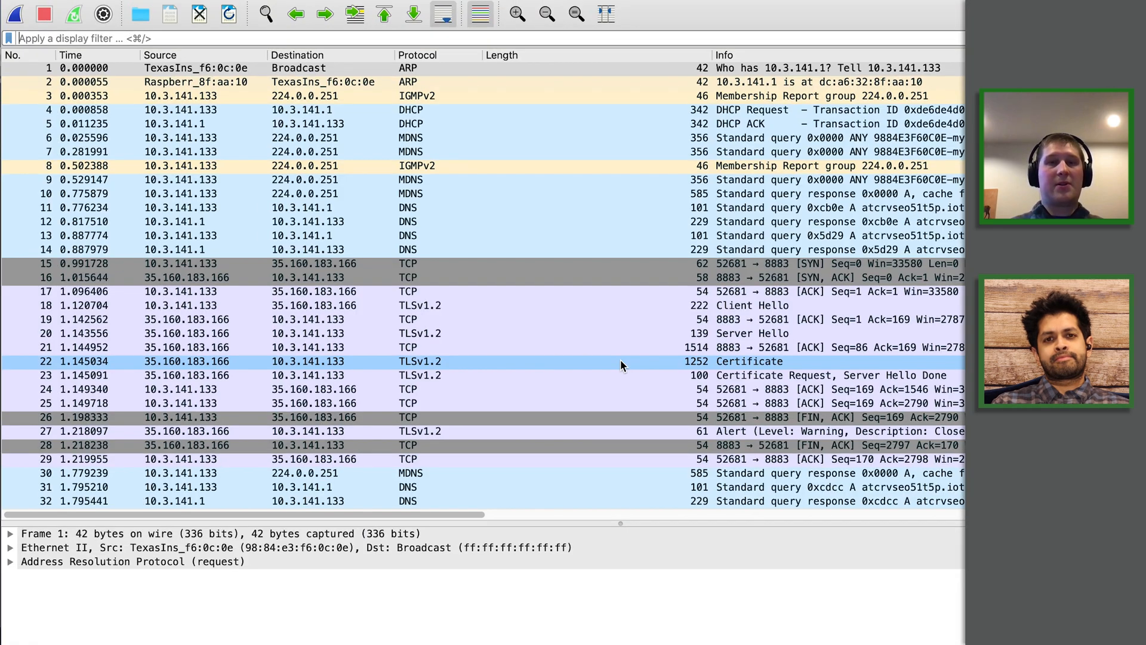
click(512, 348)
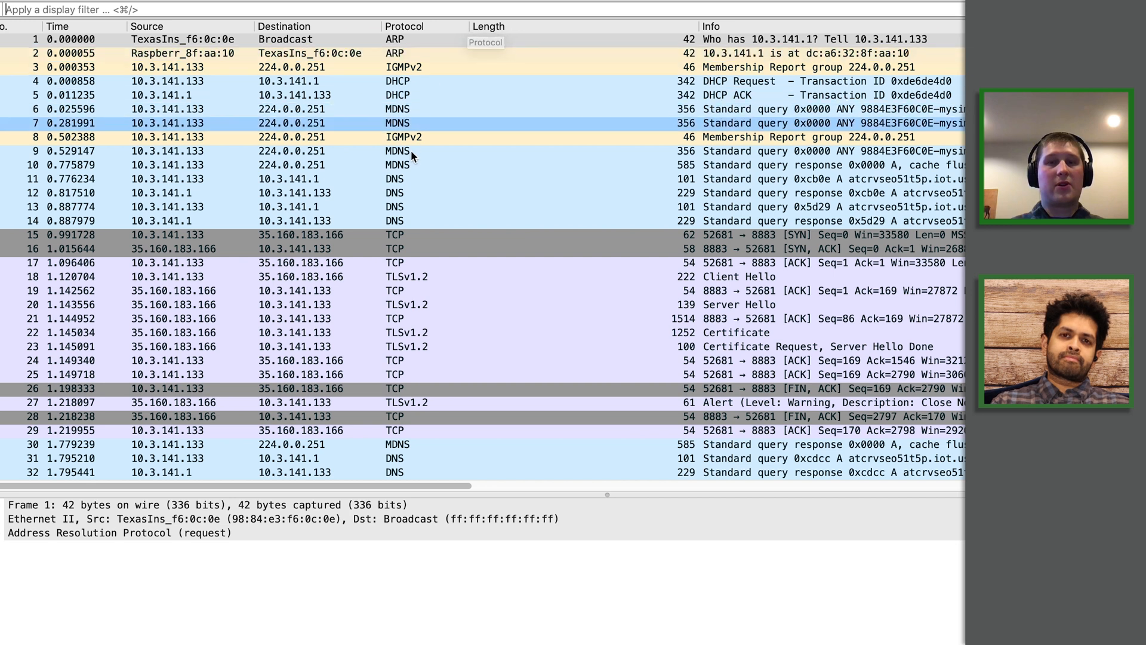
Step: Select the TLS Server Hello packet from the AWS endpoint and review its details
click(438, 318)
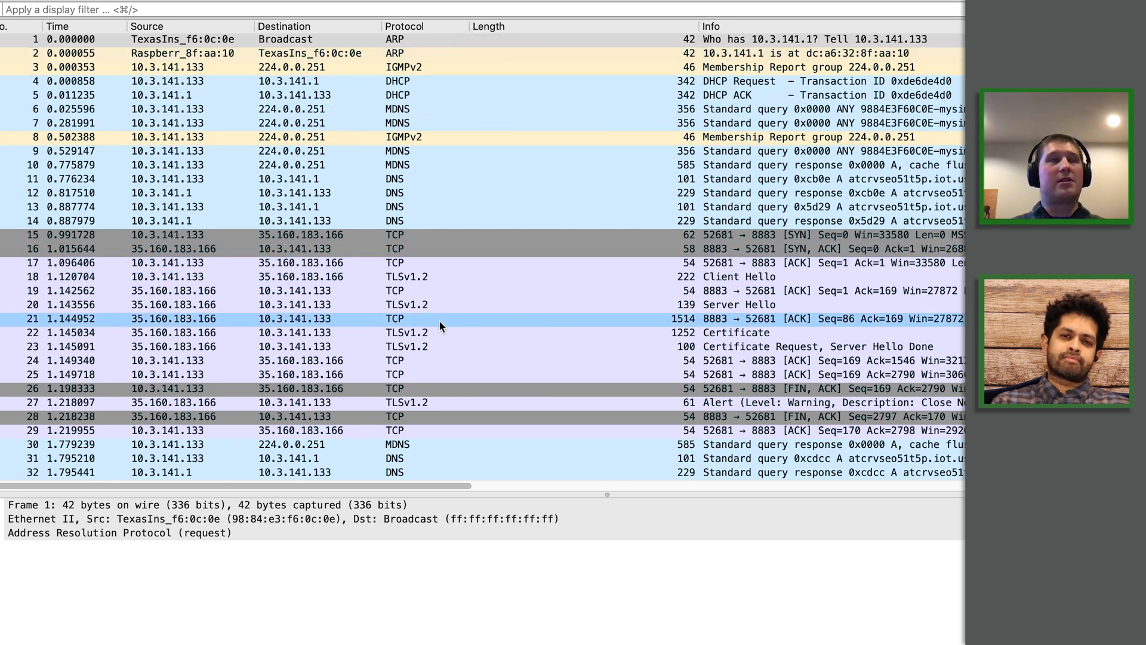
click(448, 333)
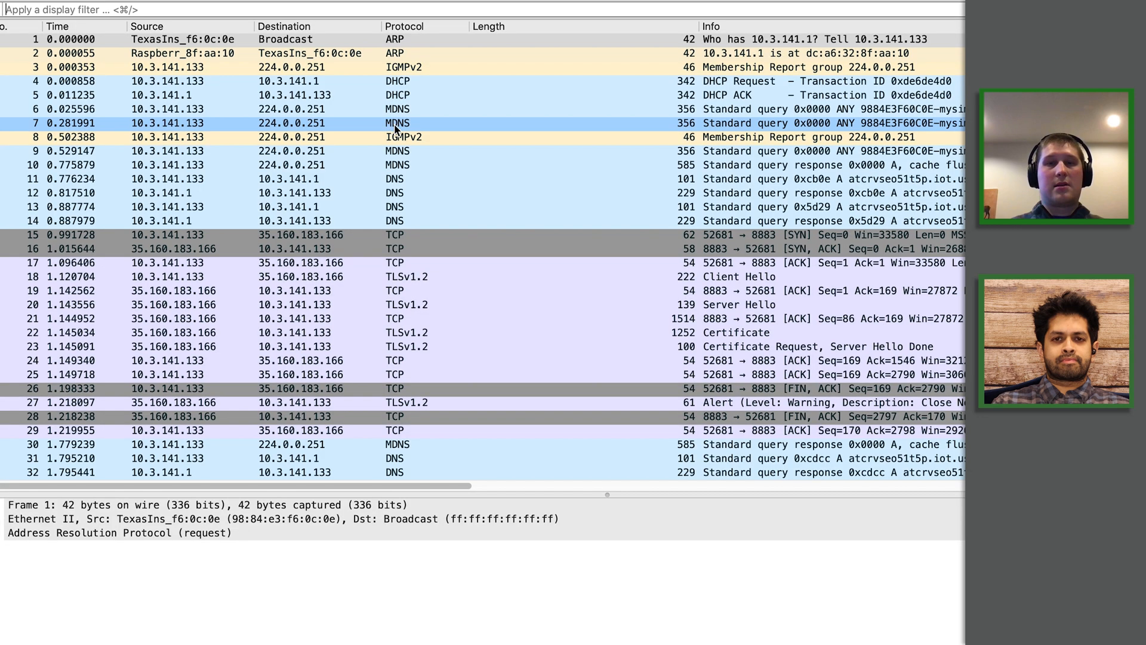
scroll(down, 3)
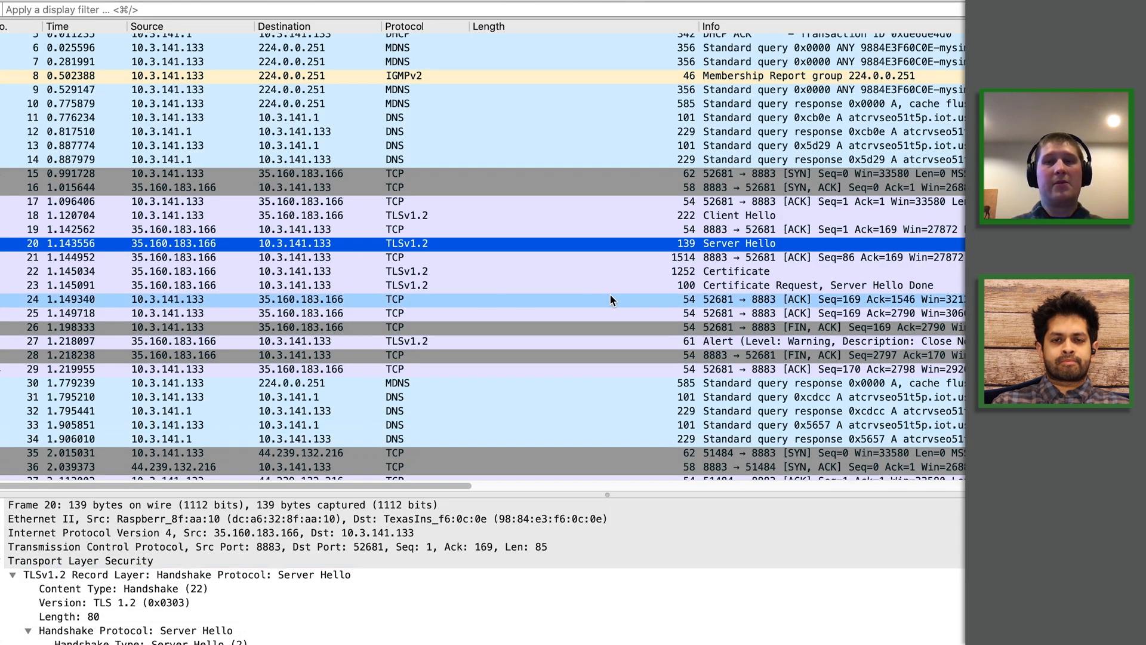
Step: Scroll the Certificate packet details to the Symantec Class 3 Secure Server CA - G4 issuer
scroll(down, 3)
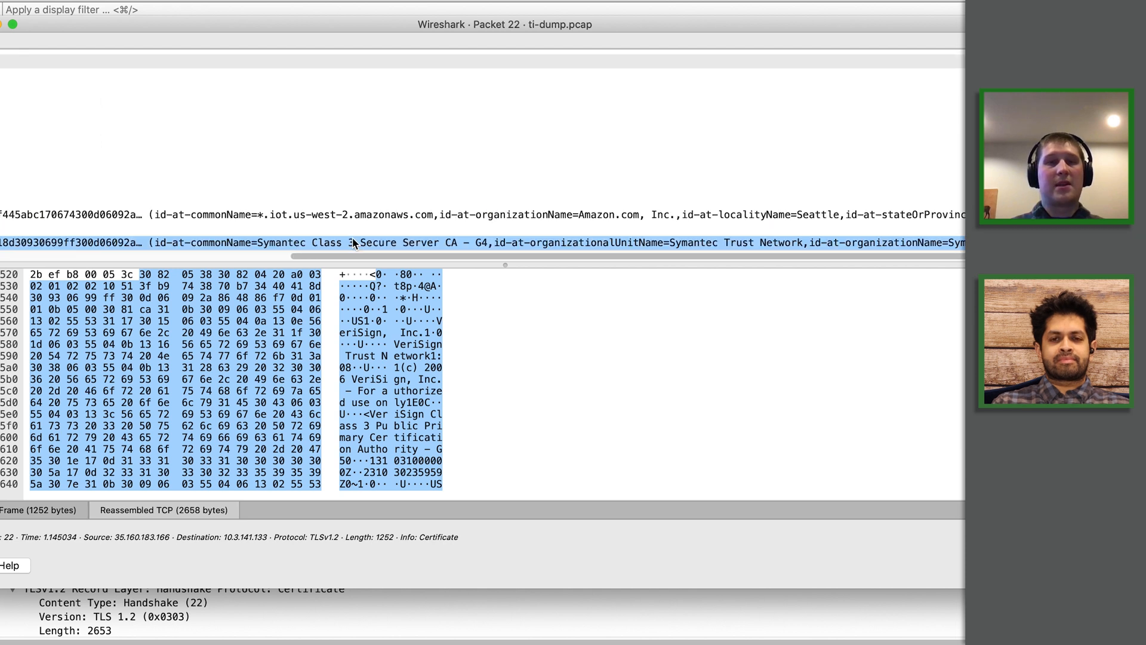
mouse_move(263, 249)
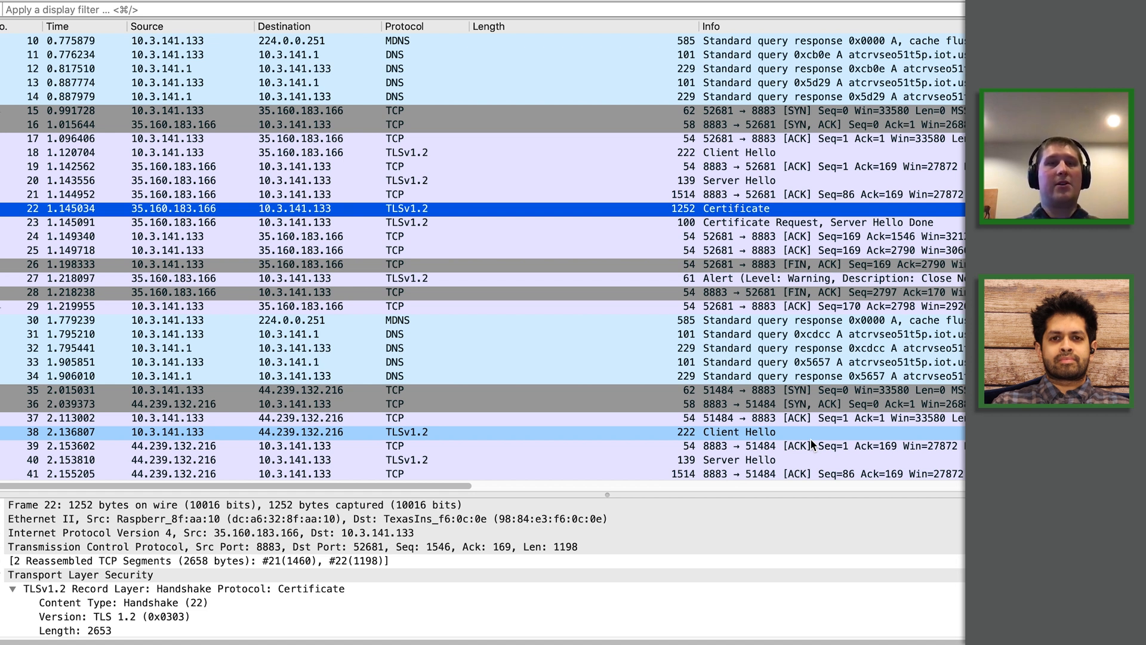
mouse_move(276, 440)
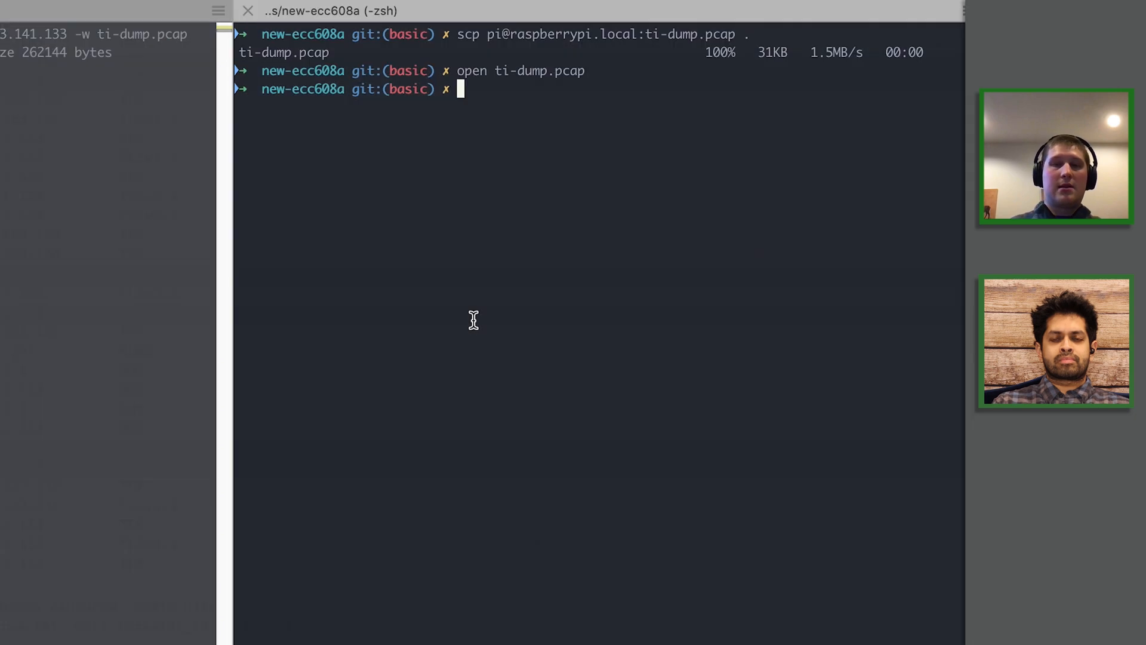
Step: Run openssl s_client against atcrvseo51t5p-ats.iot.us-west-2.amazonaws.com:8883, verifying an Amazon Root CA 1 chain
text(openssl s_client -showcerts -connect atcrvseo51t5p.iot.us-west-2.amazonaws.com:8883)
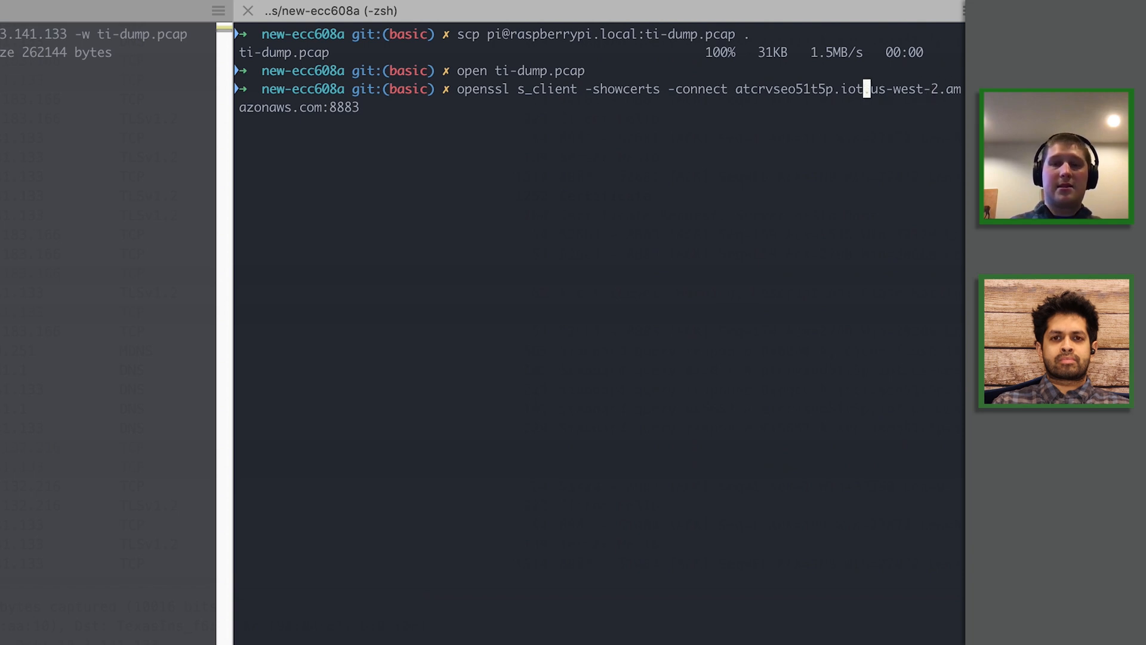
text(-ats)
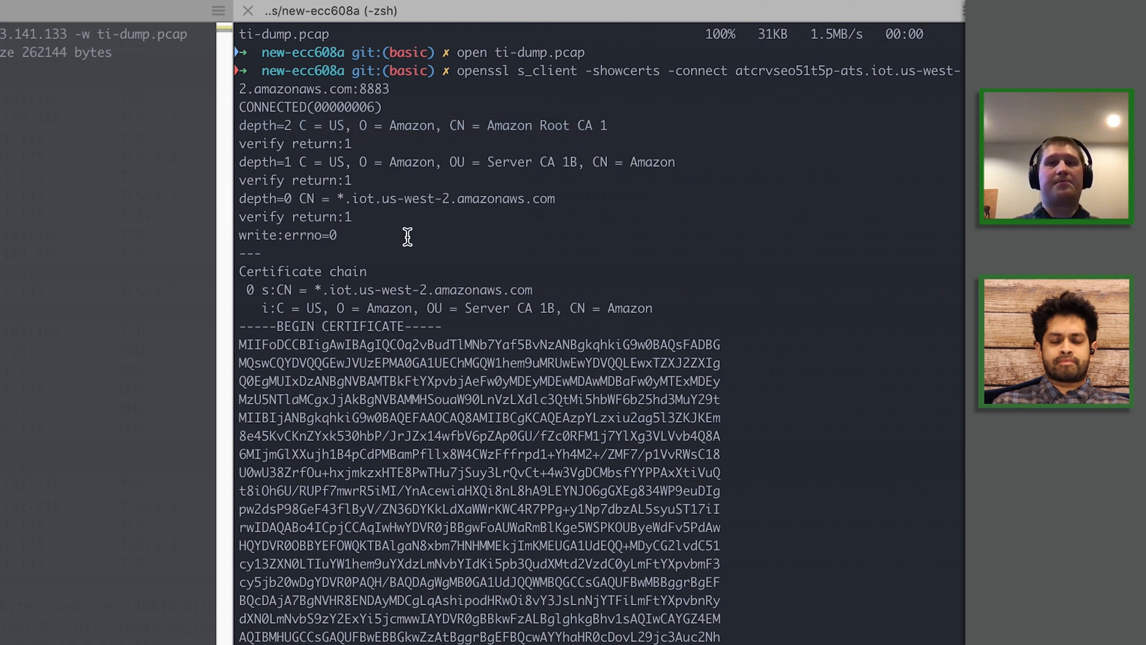
Step: Edit demos/include/aws_clientcredential.h for the -ats endpoint and rebuild with 'make -C build -j'
scroll(down, 3)
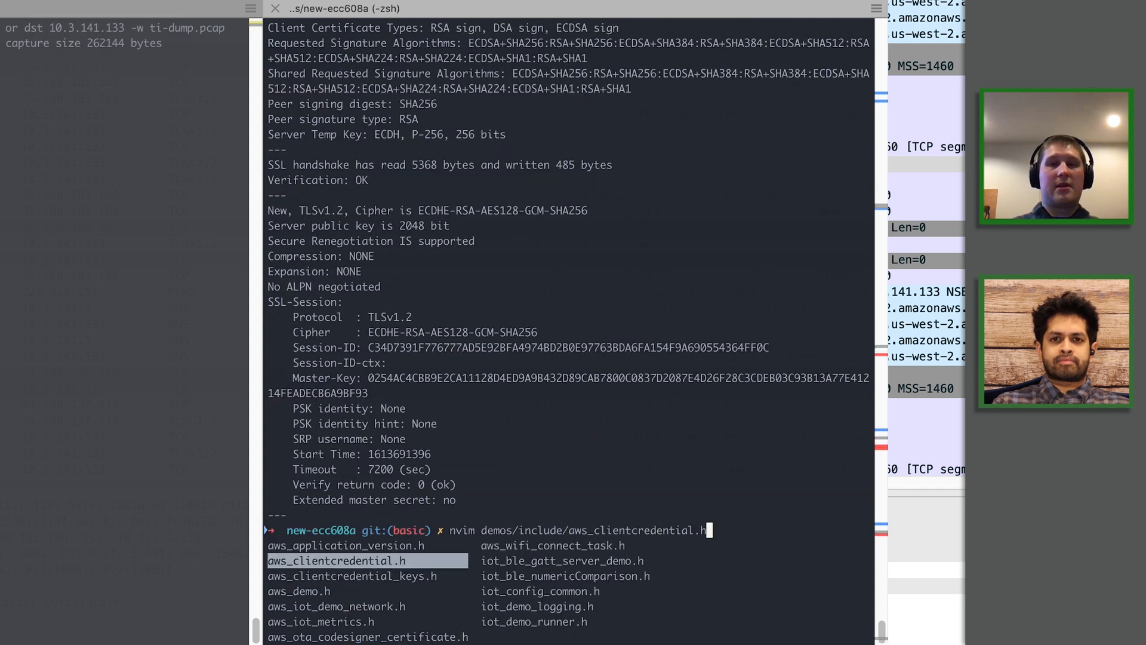
key(Return)
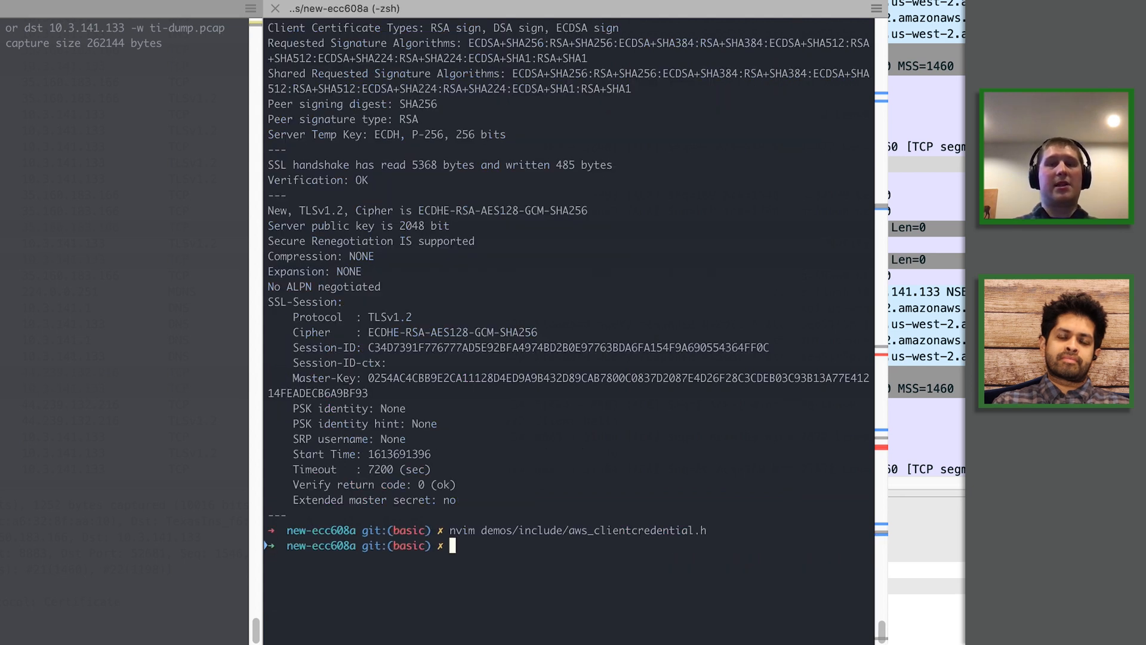
text(make -C build -j)
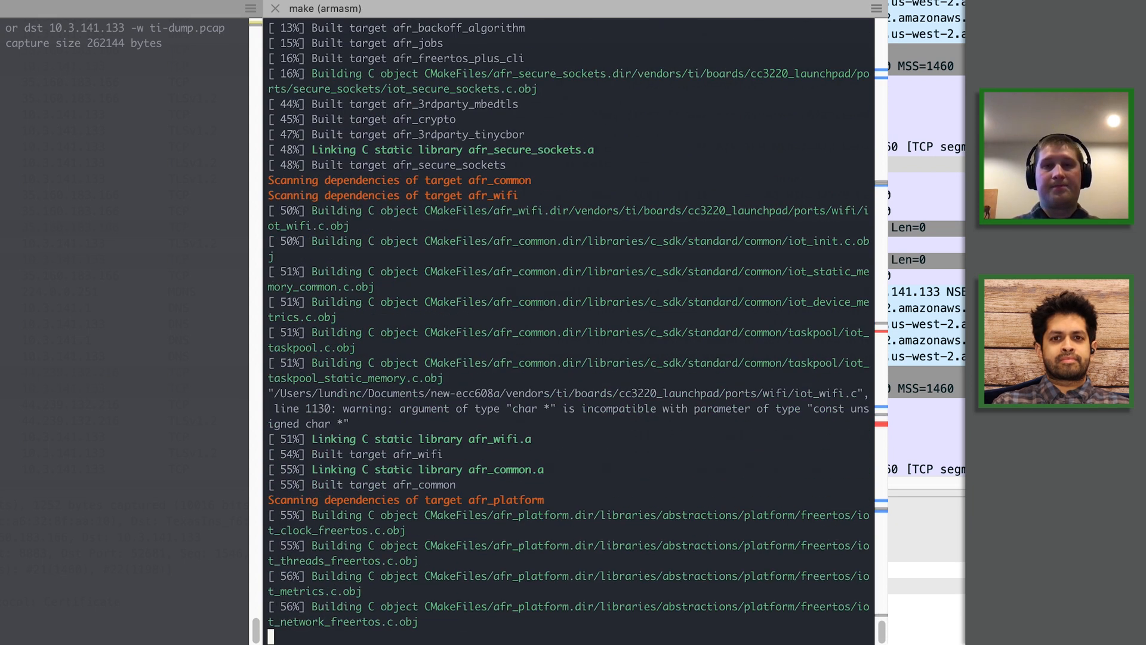
scroll(down, 3)
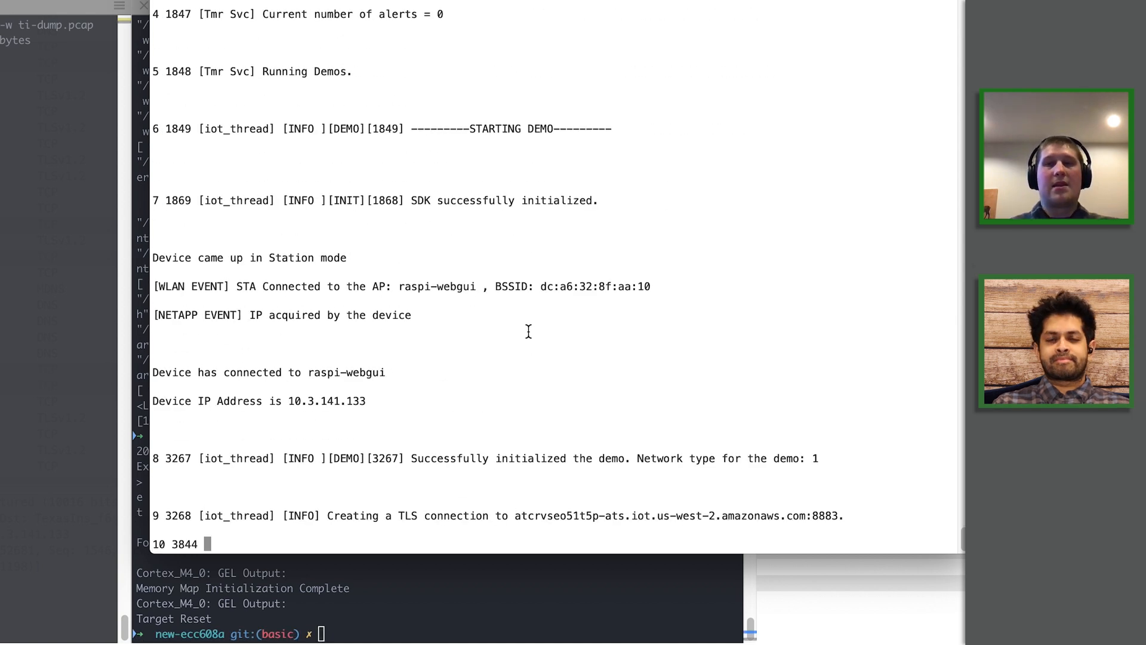
Step: Follow the serial log as the board publishes to ti-common-io-2/example/topic and receives Hello World messages
scroll(down, 3)
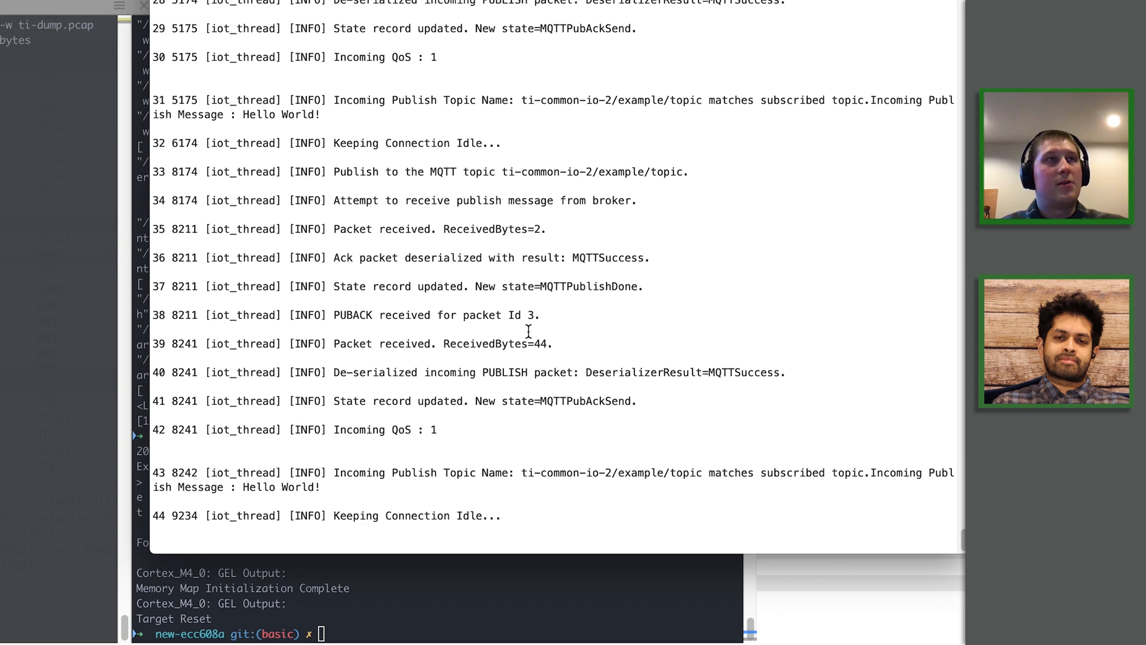
scroll(down, 3)
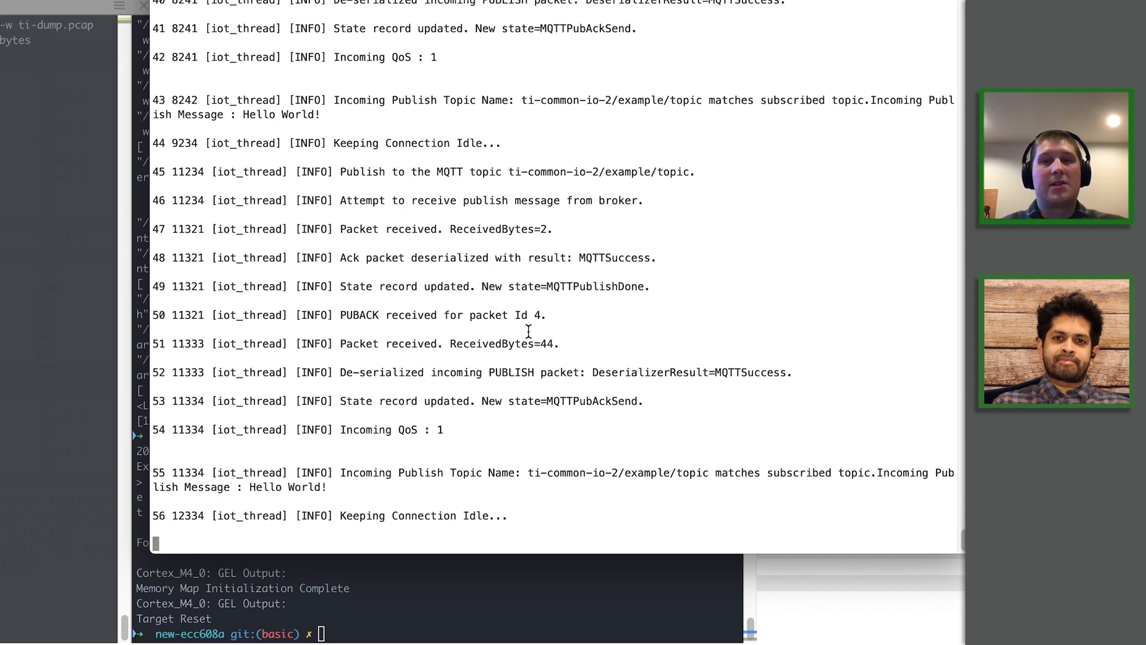
scroll(down, 3)
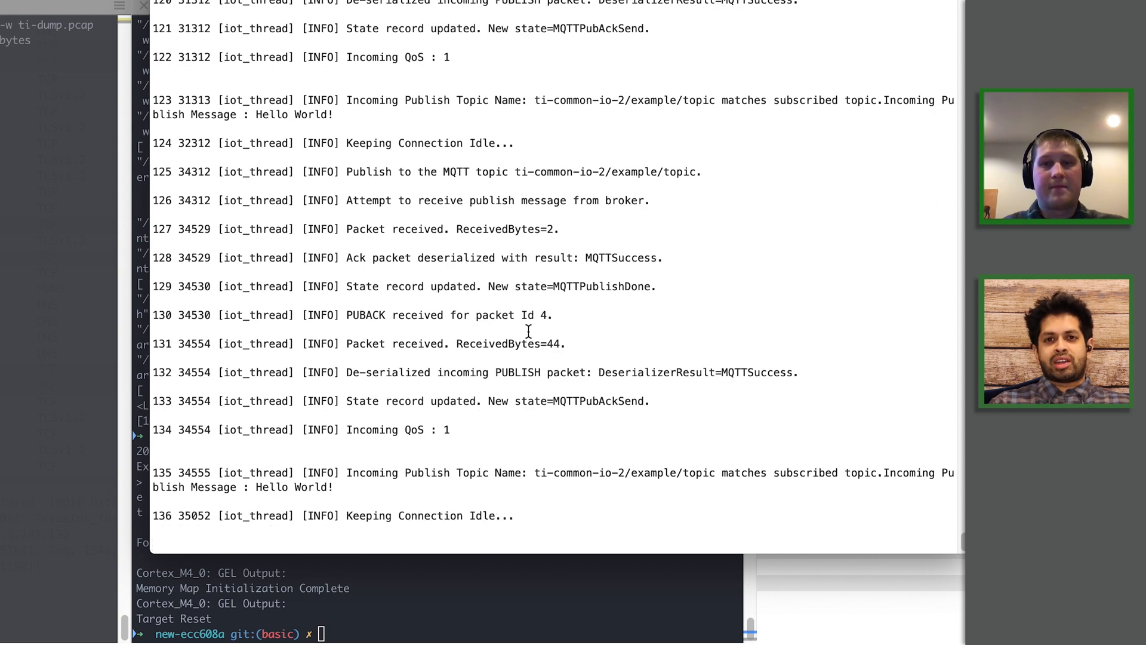
scroll(down, 3)
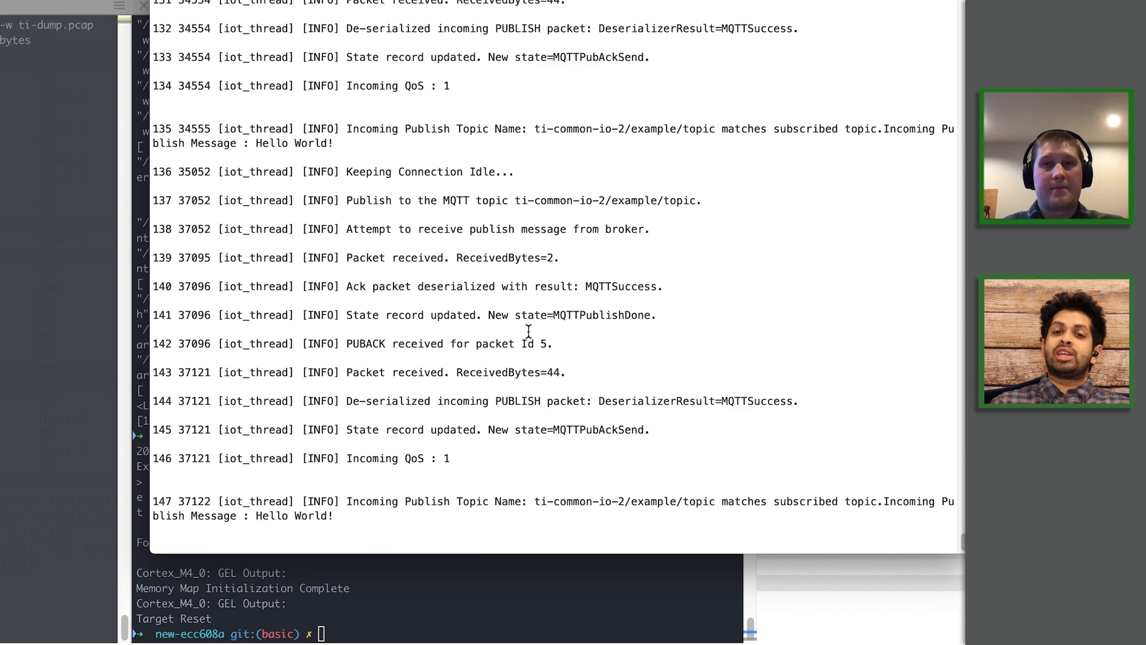